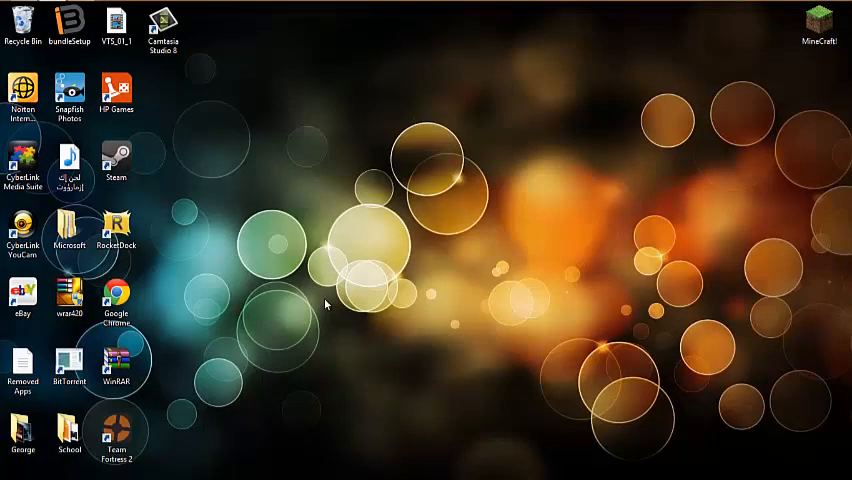
mouse_move(280, 284)
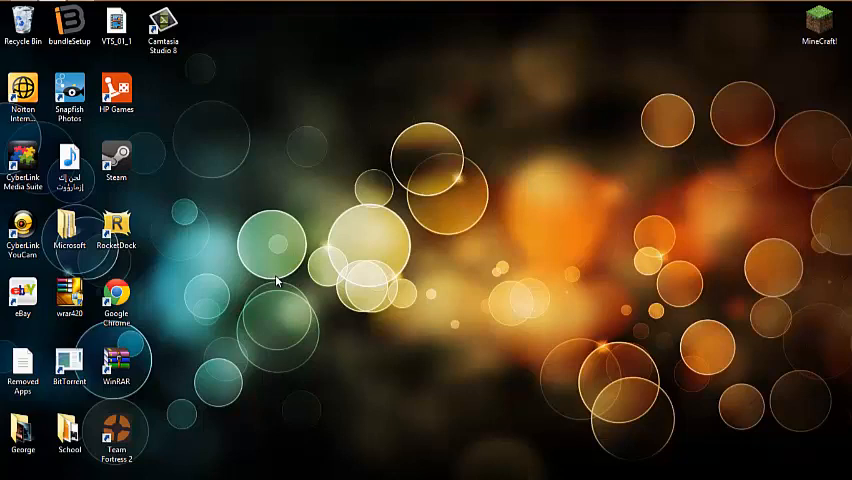
Launch Google Chrome from the desktop and go to rocketdock.com.
click(116, 362)
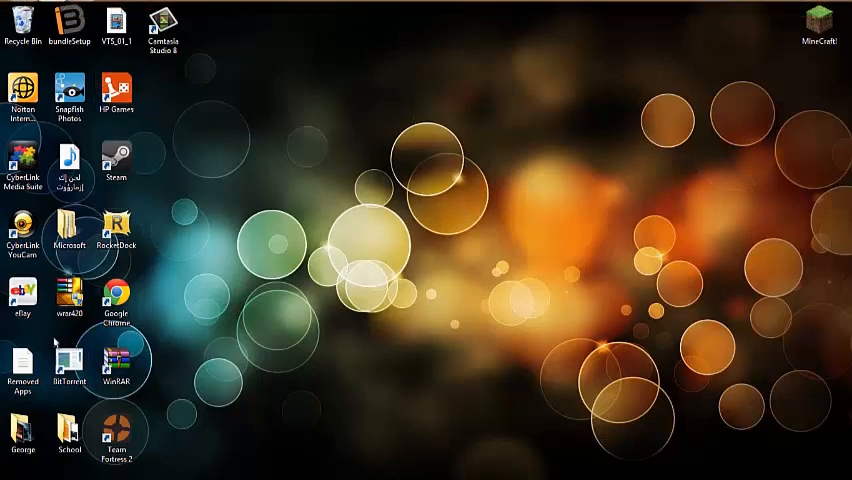
click(116, 300)
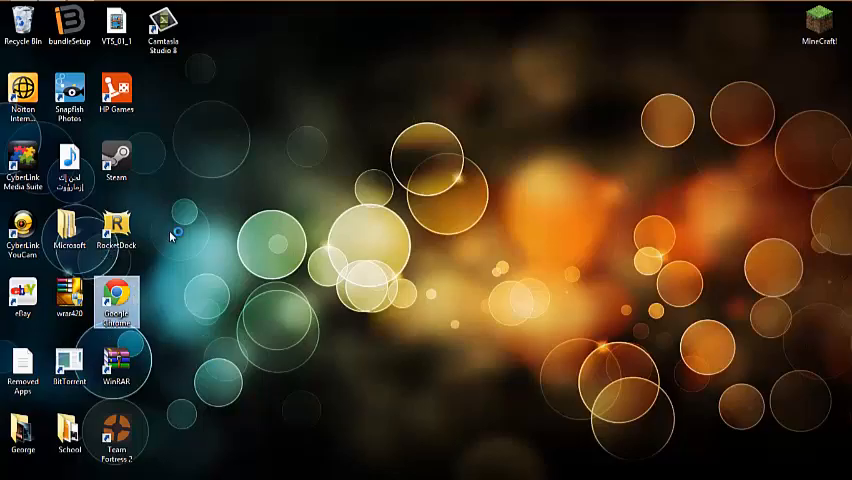
double_click(118, 300)
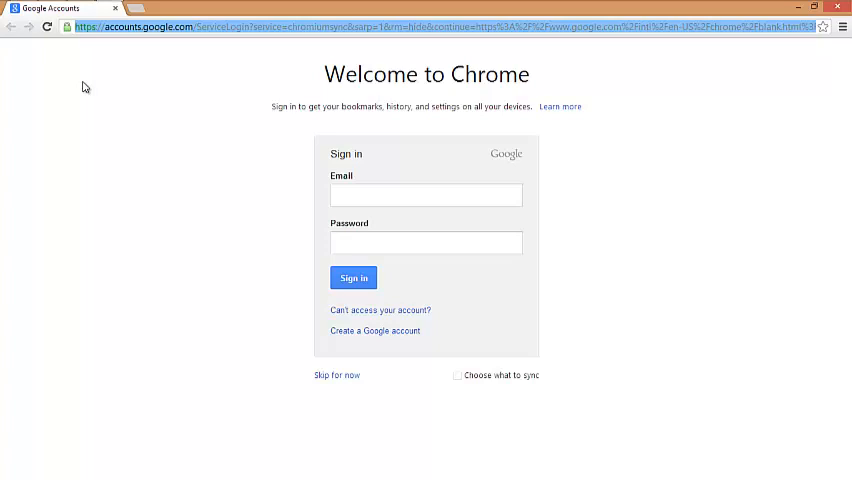
text(rocketdock.com)
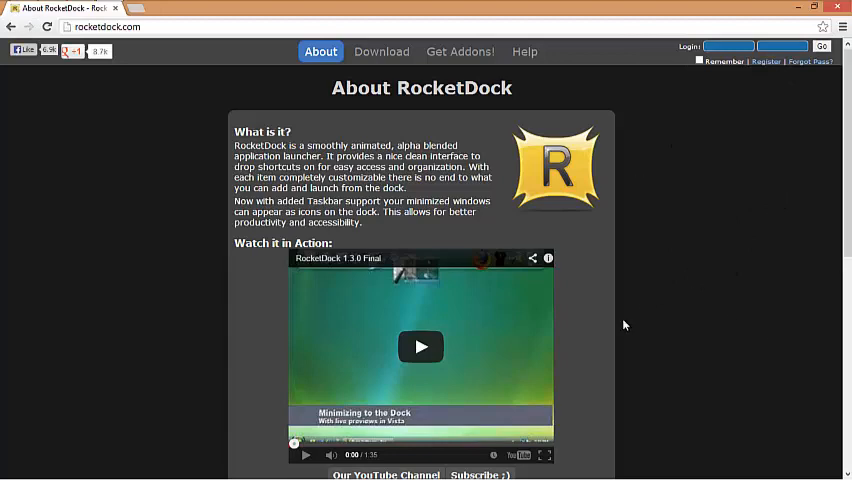
mouse_move(364, 16)
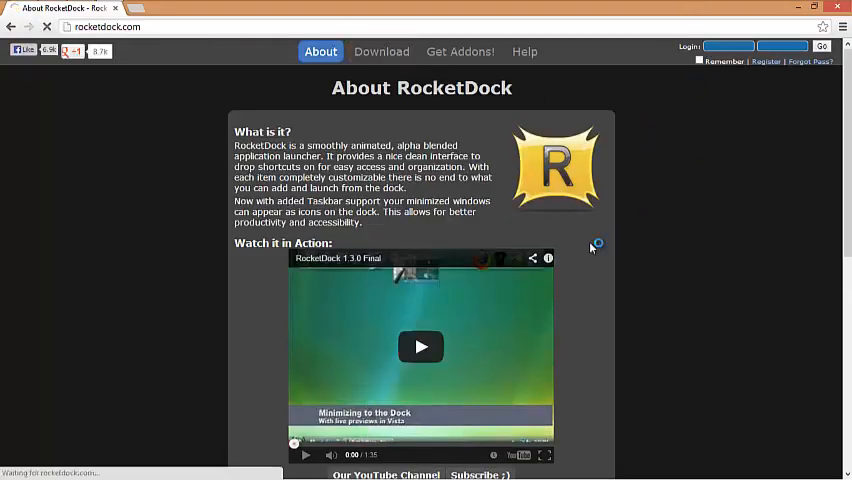
From the Download page's add-on skins, start downloading the Mac OS X Leopard Skin zip.
click(380, 52)
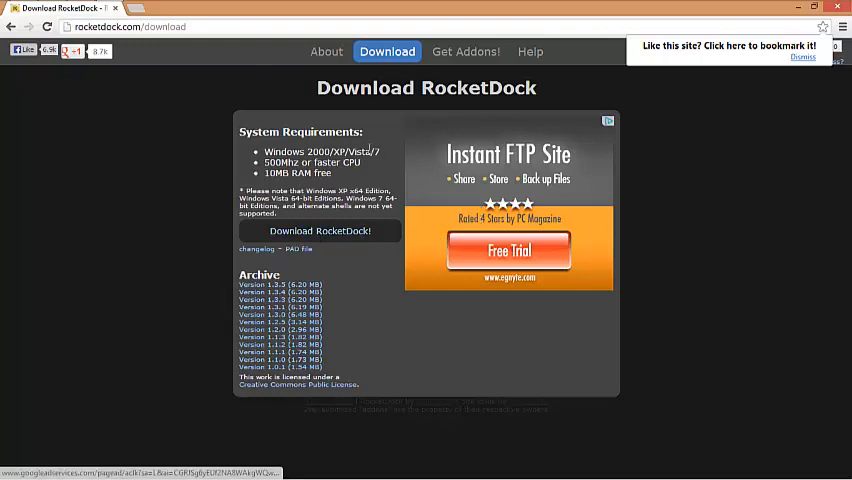
click(466, 52)
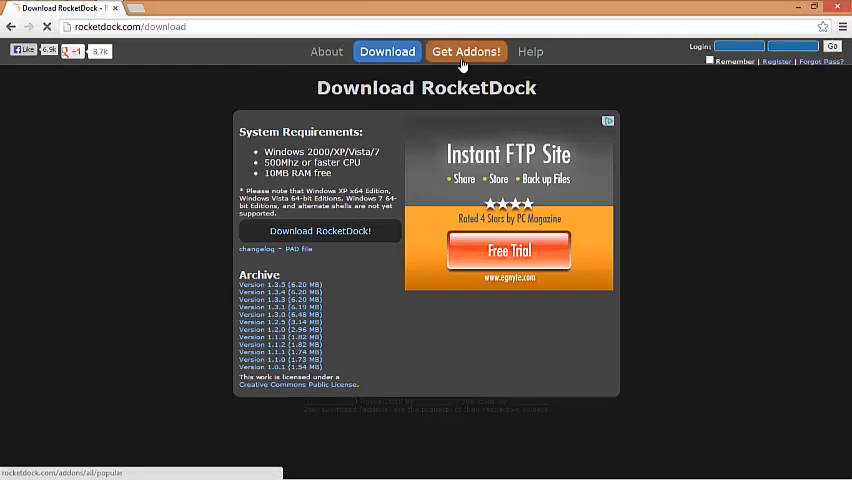
click(466, 52)
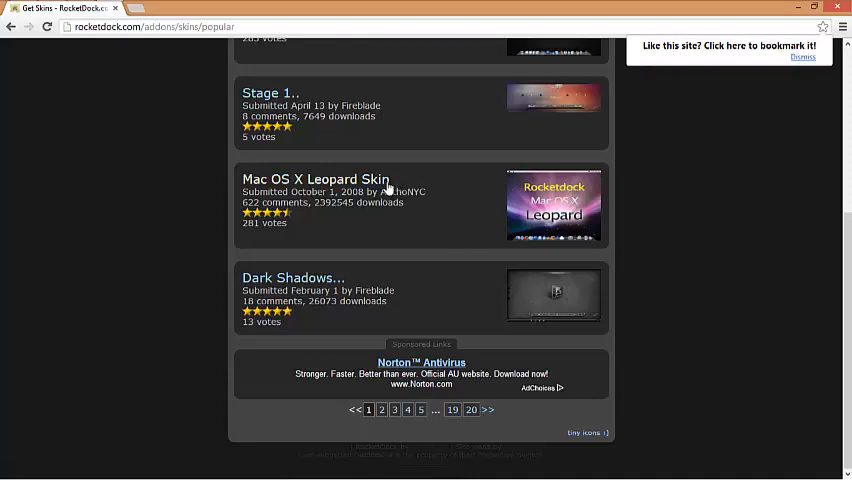
click(316, 180)
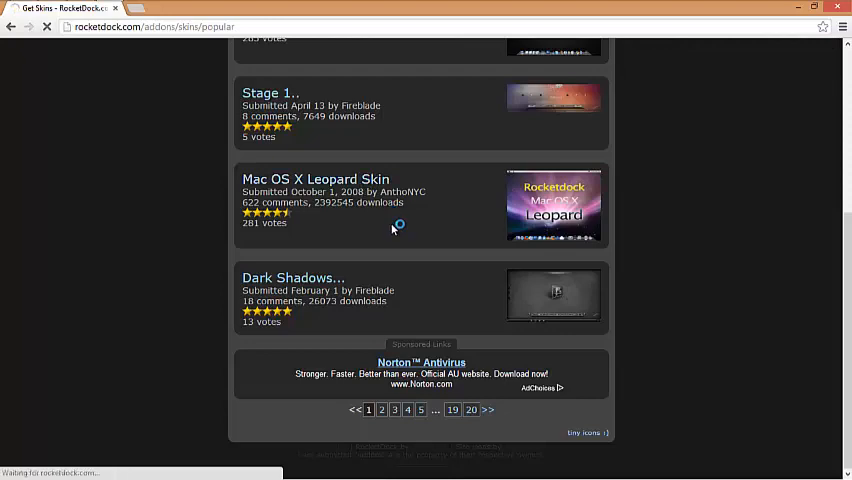
click(316, 178)
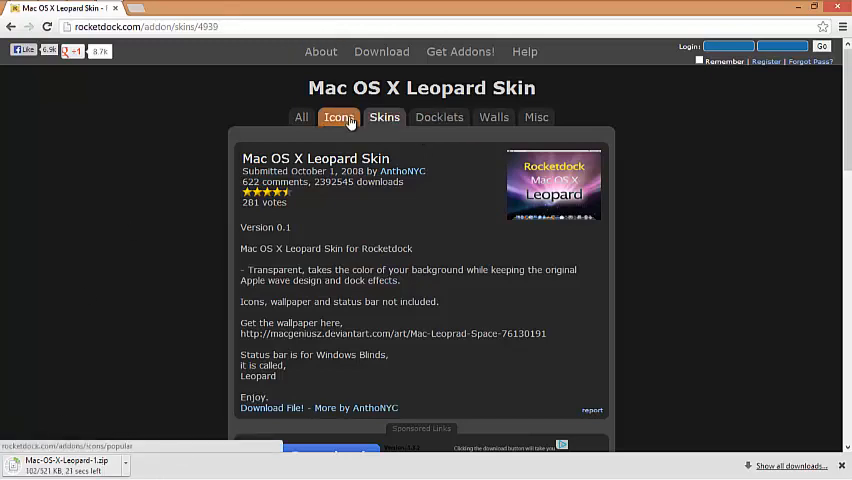
Search the add-on icons for 'Mountain' to list the Mountain Lion add-ons.
click(338, 116)
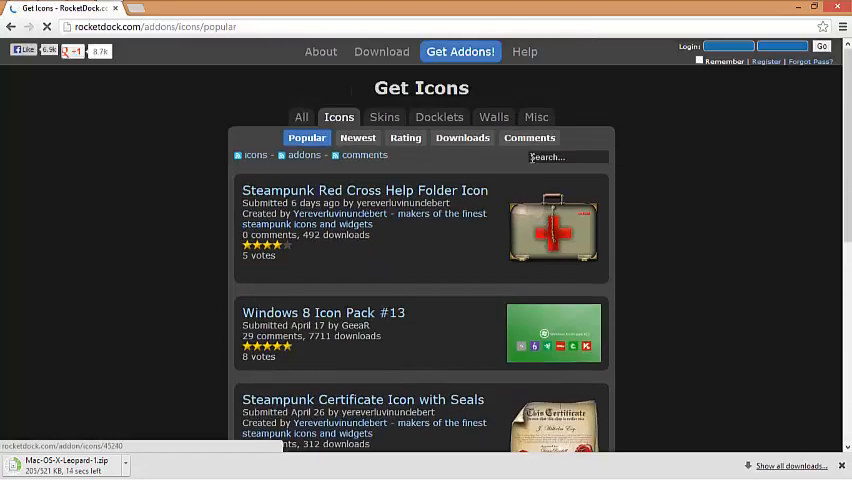
click(568, 156)
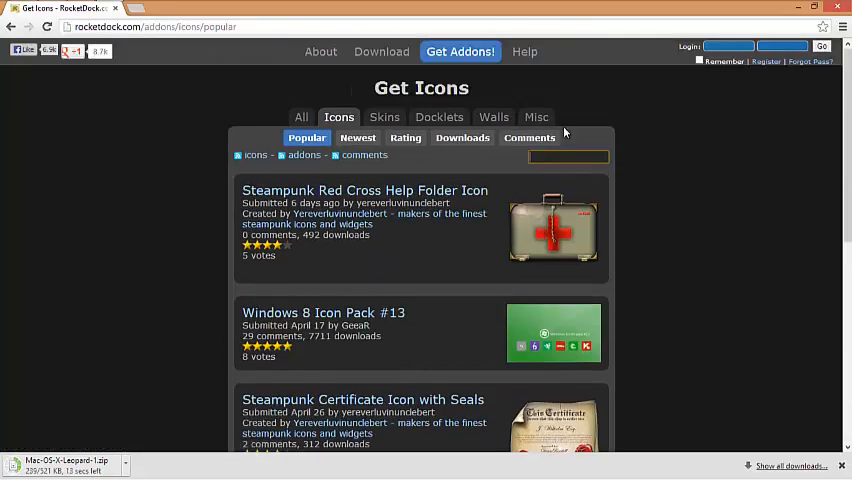
text(Mountain)
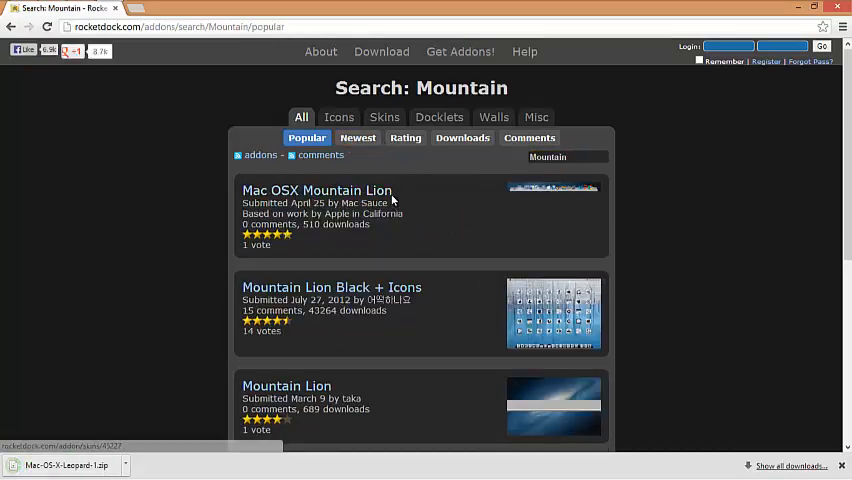
scroll(down, 3)
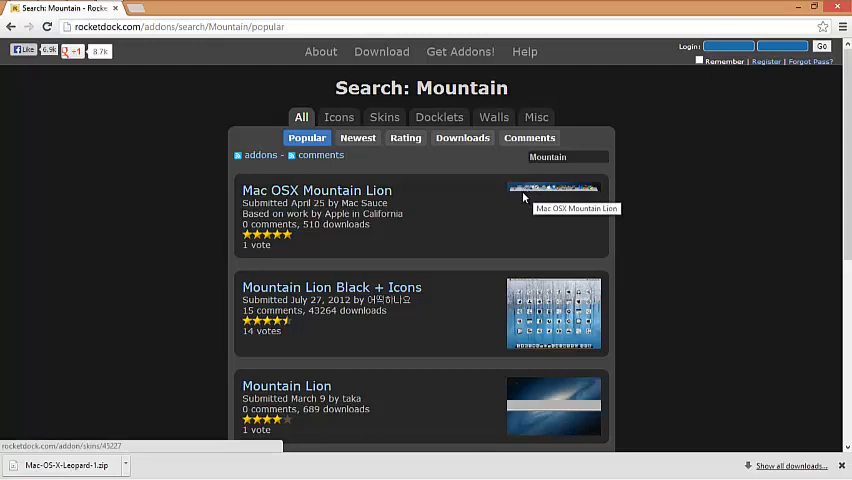
mouse_move(744, 88)
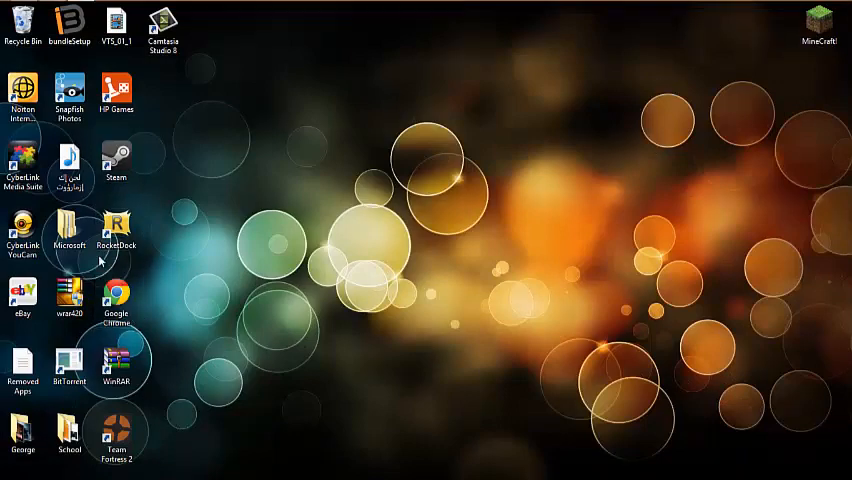
Browse to the Downloads folder and select the Mac-OS-X-Leopard-1 zip file.
click(68, 232)
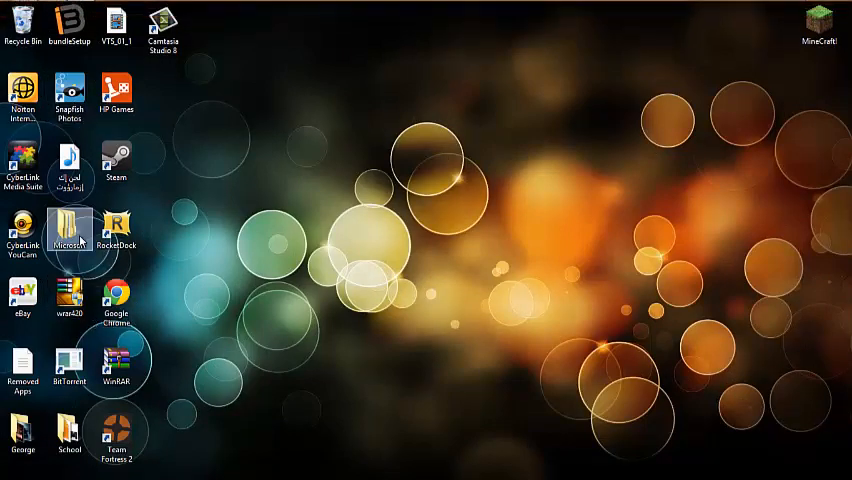
double_click(68, 230)
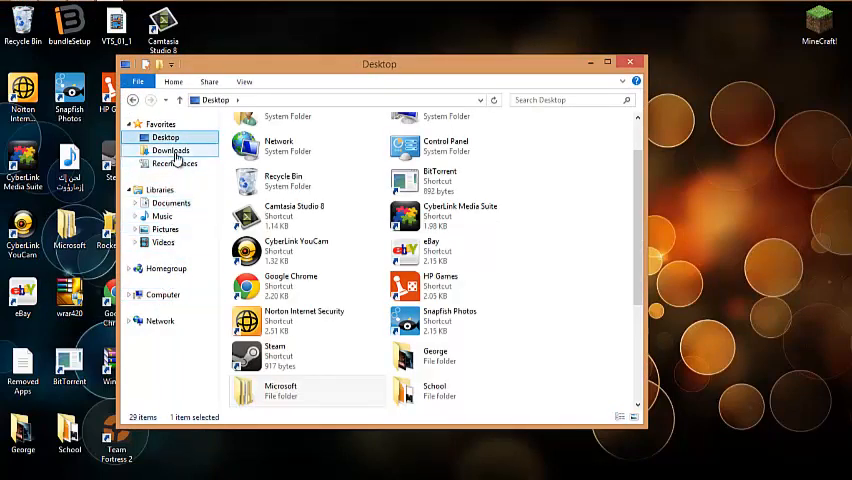
click(170, 150)
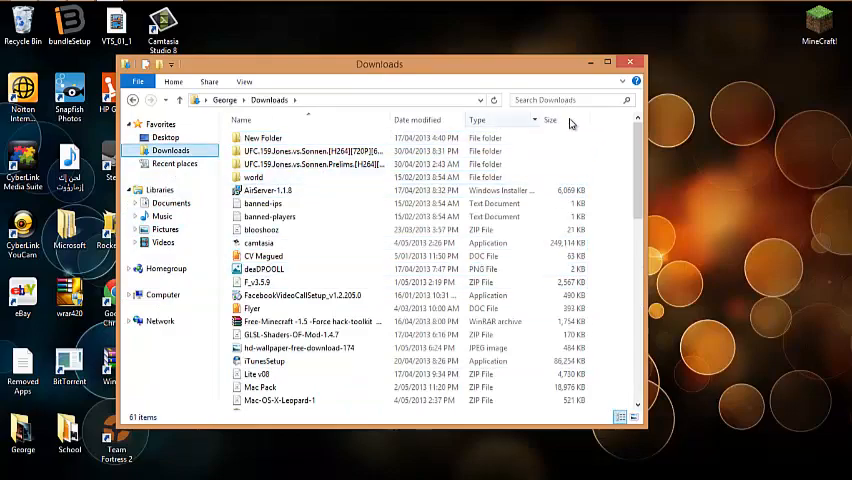
scroll(down, 3)
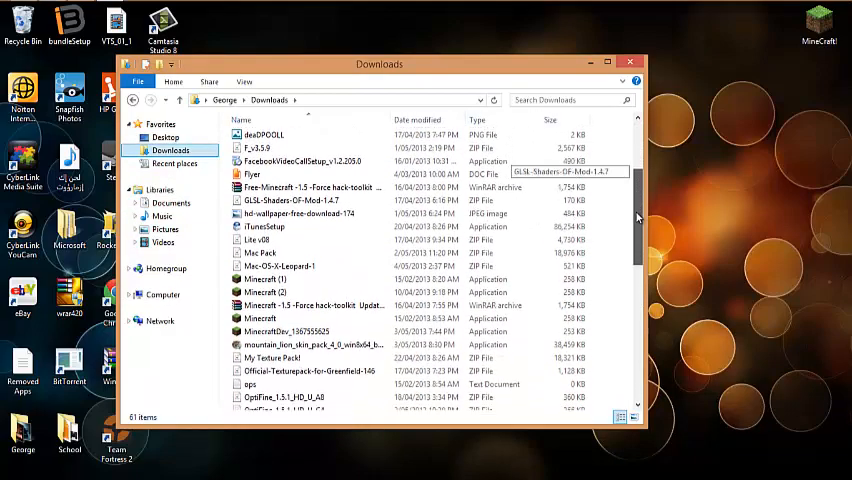
scroll(down, 3)
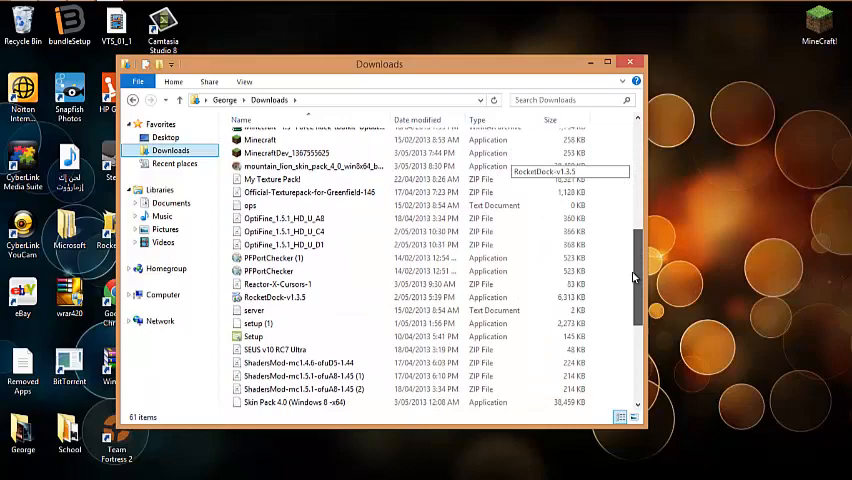
scroll(down, 3)
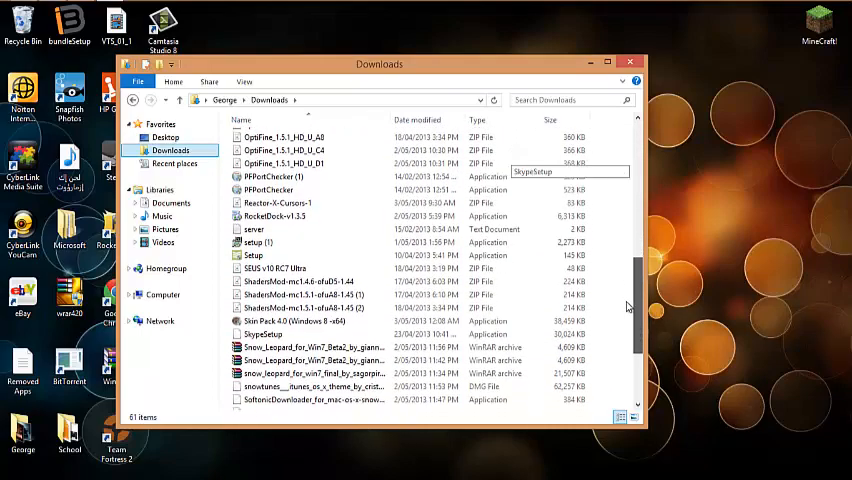
scroll(down, 3)
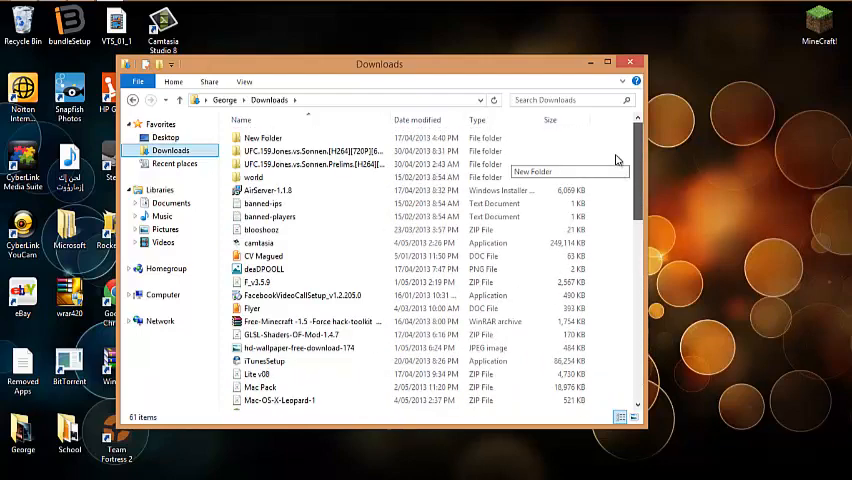
click(260, 244)
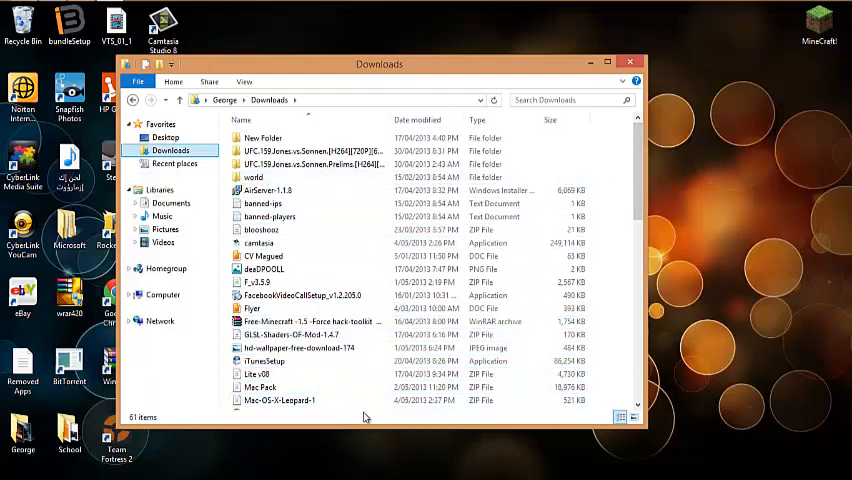
click(280, 400)
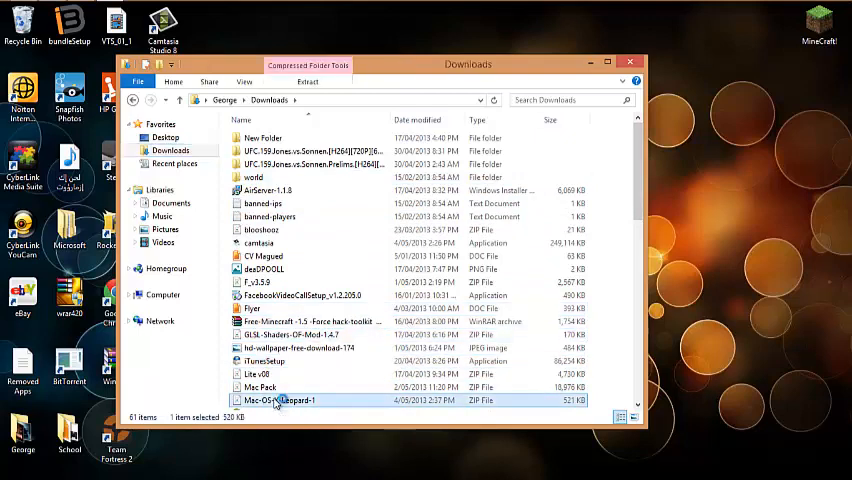
Place the archive's Mac OS X Leopard folder on the desktop and close the Downloads window.
double_click(280, 400)
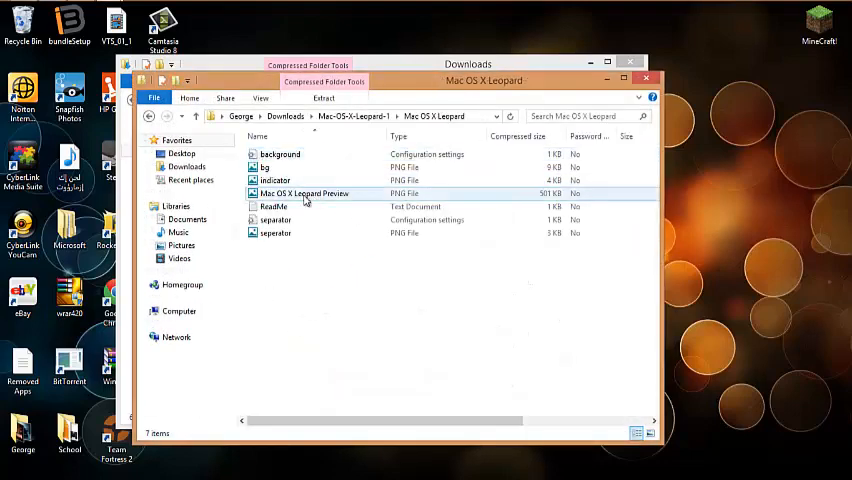
click(304, 192)
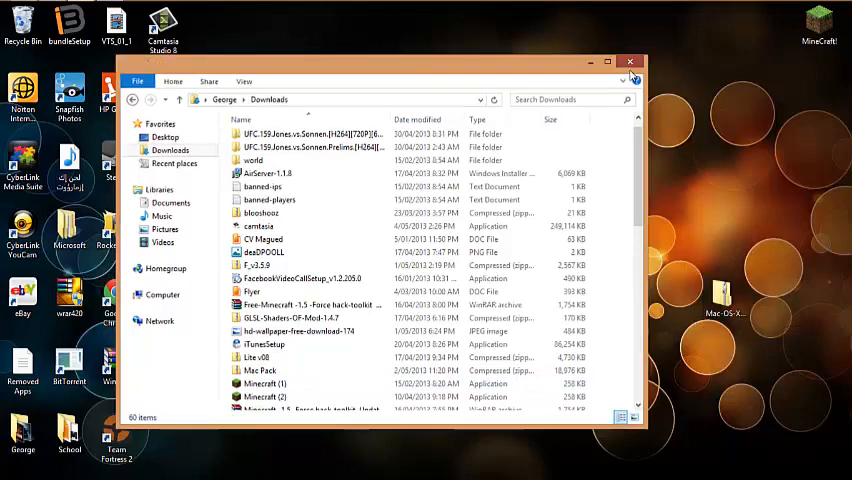
click(630, 62)
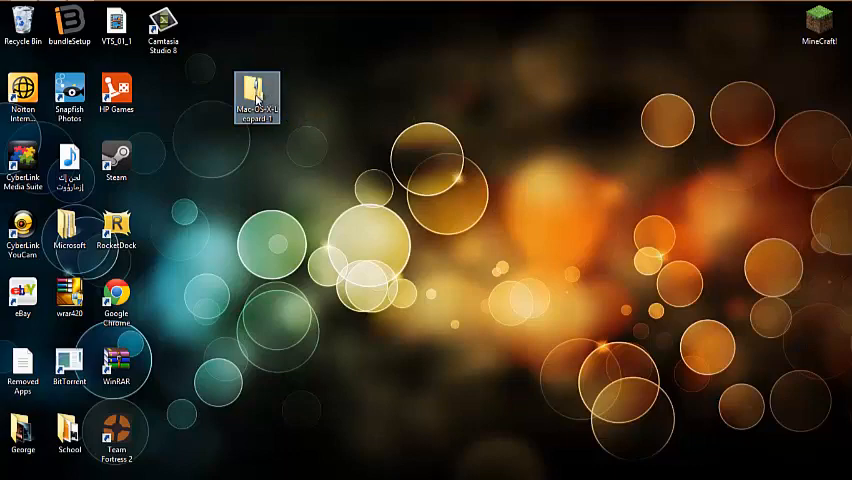
Extract the Mac-OS-X-Leopard-1 archive into its own folder and go to AppData Roaming.
double_click(256, 96)
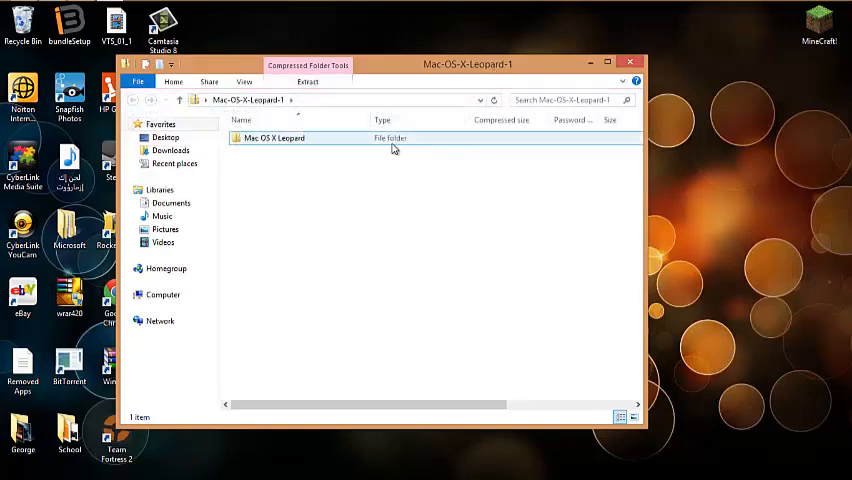
click(308, 82)
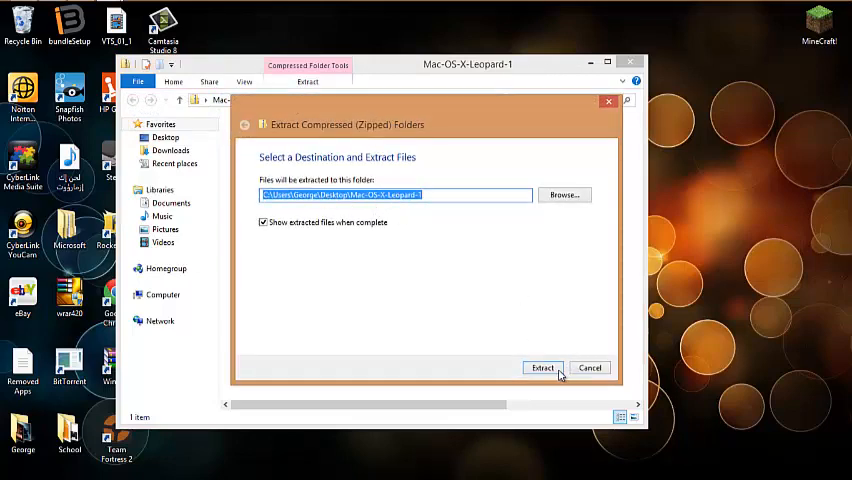
click(544, 368)
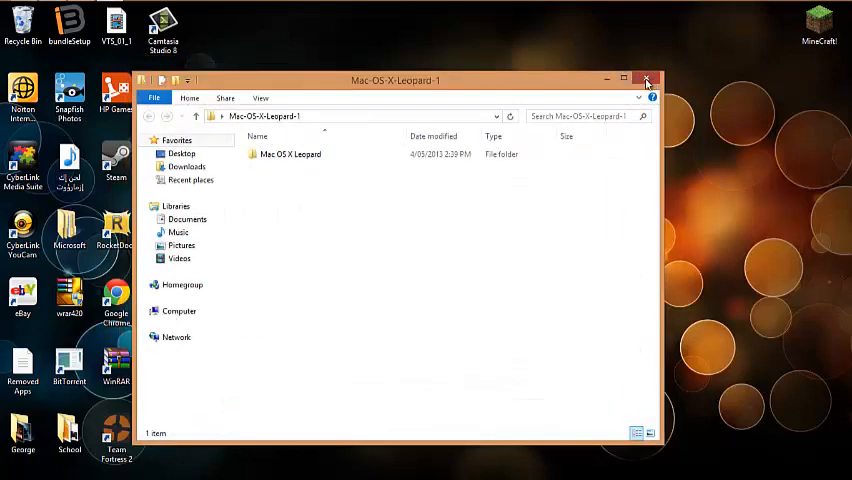
click(646, 80)
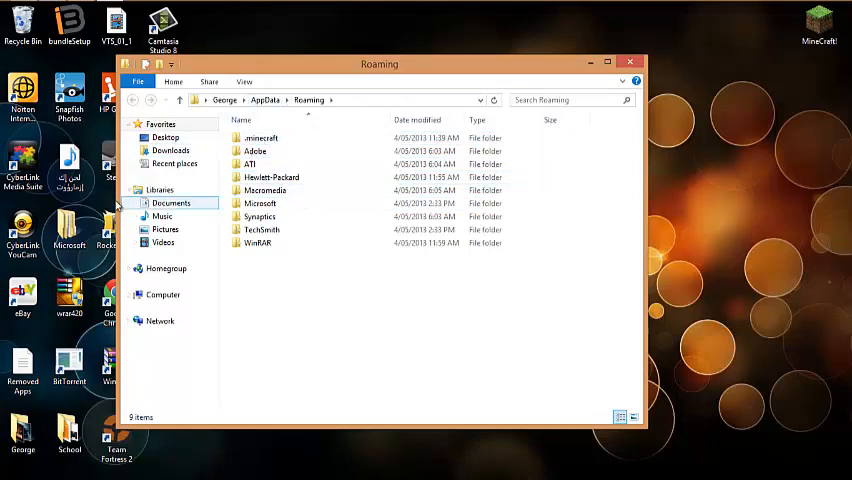
Move the Mac-OS-X-Leopard-1 folder into C: > Program Files (x86) > RocketDock > Skins.
click(162, 294)
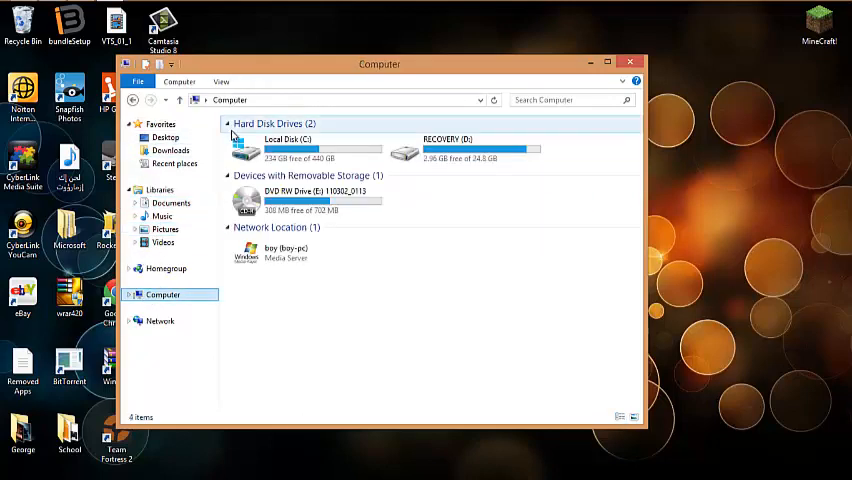
double_click(270, 148)
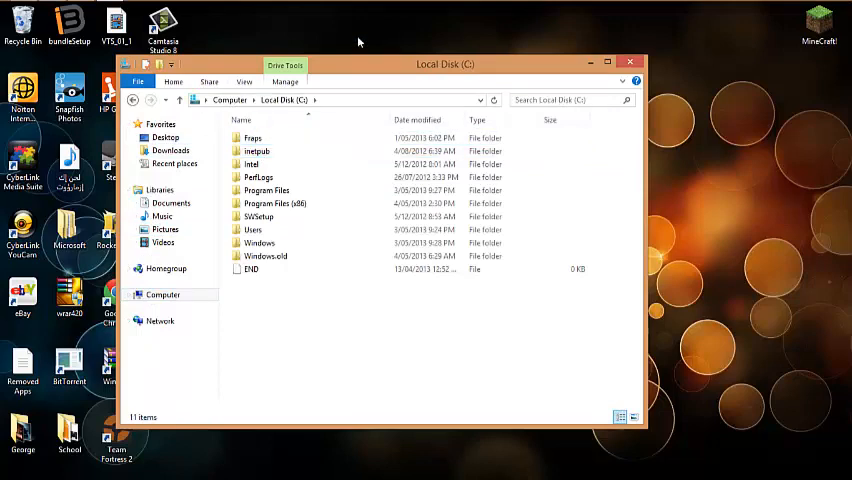
double_click(276, 204)
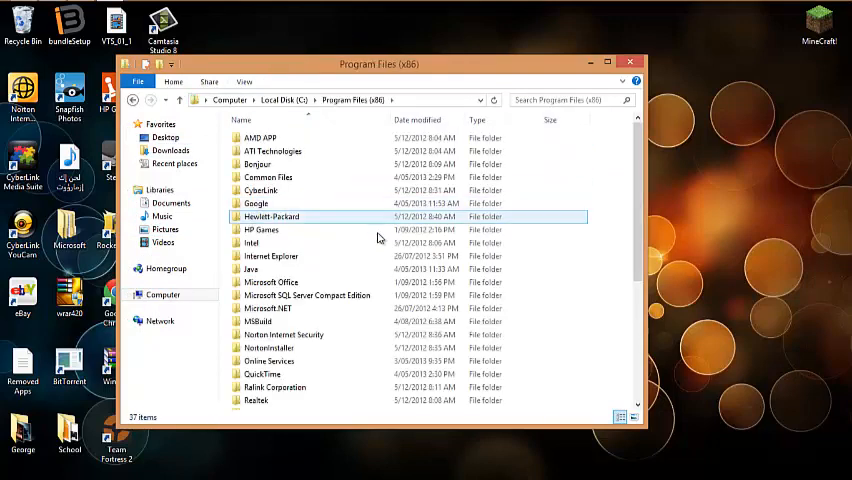
scroll(down, 3)
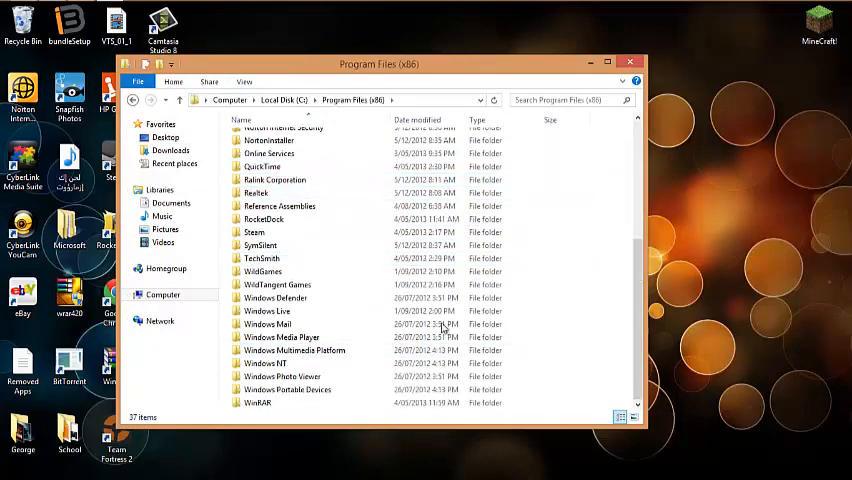
click(264, 218)
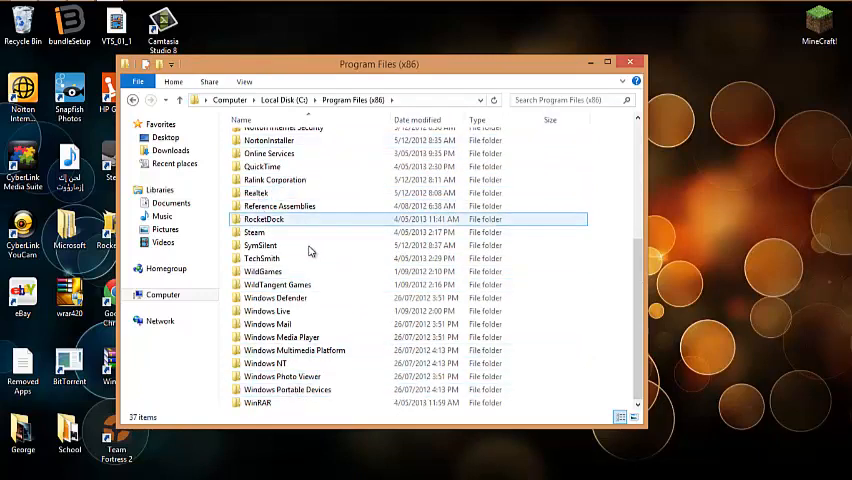
double_click(264, 218)
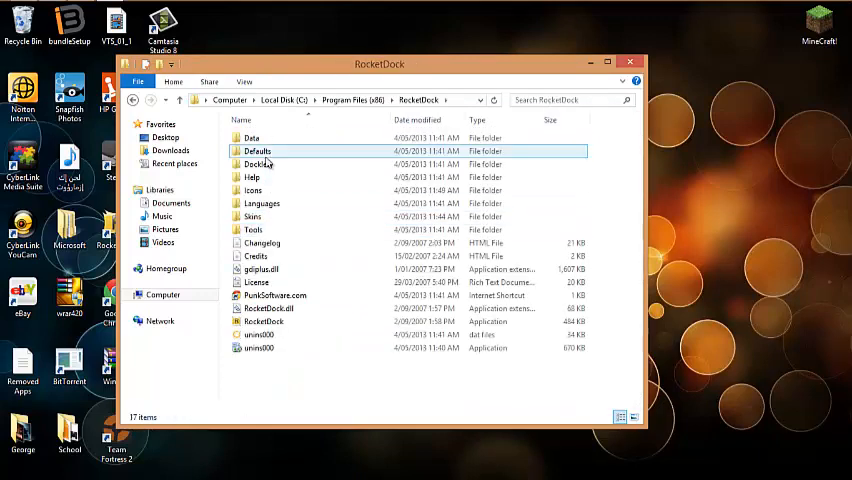
double_click(252, 216)
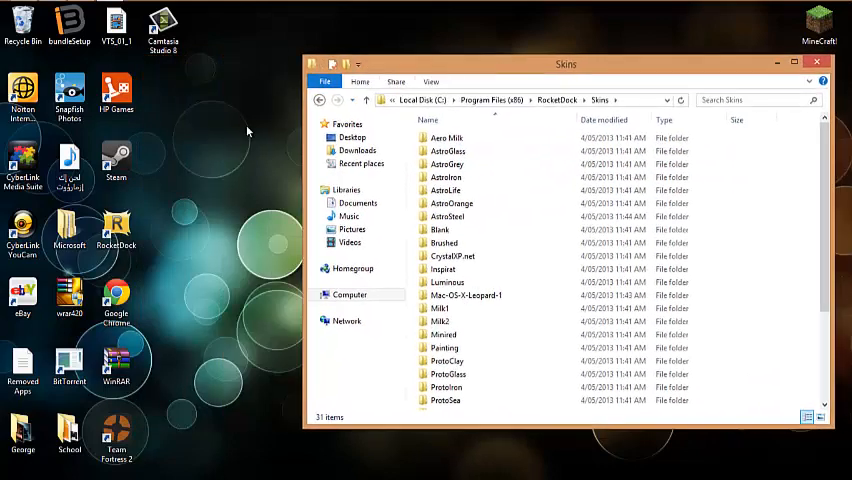
drag(564, 64, 492, 212)
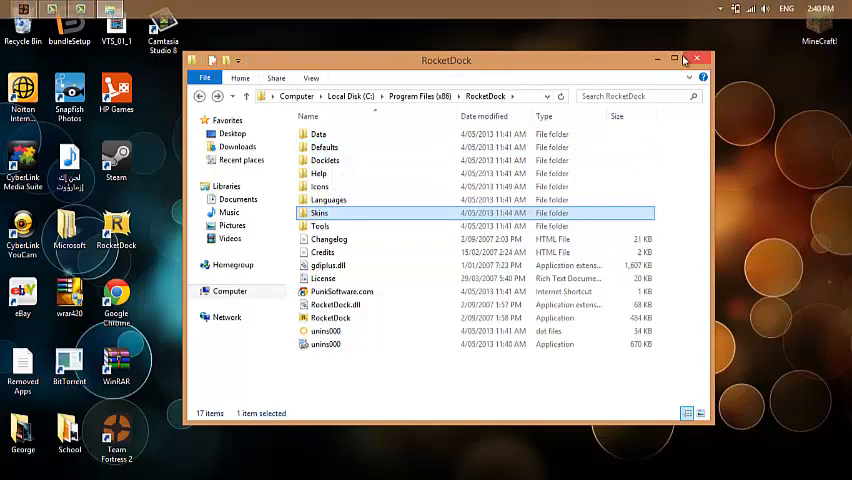
Close File Explorer and pick the RocketDock shortcut on the desktop.
click(696, 60)
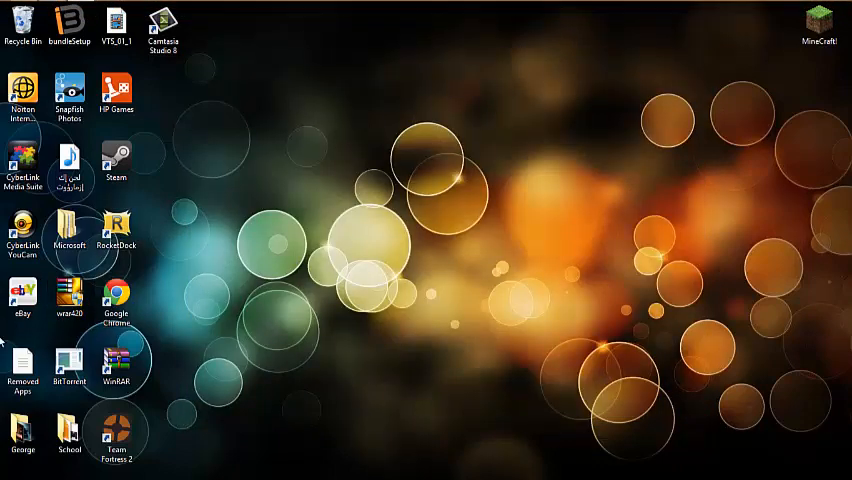
mouse_move(264, 450)
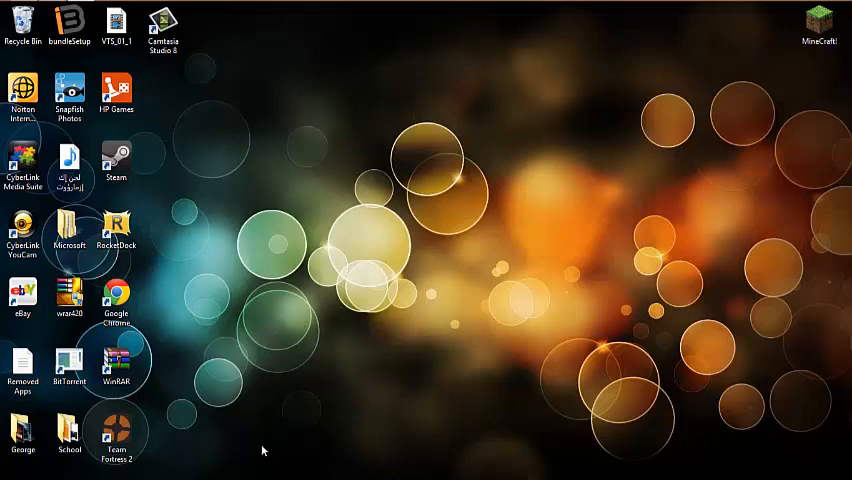
mouse_move(380, 260)
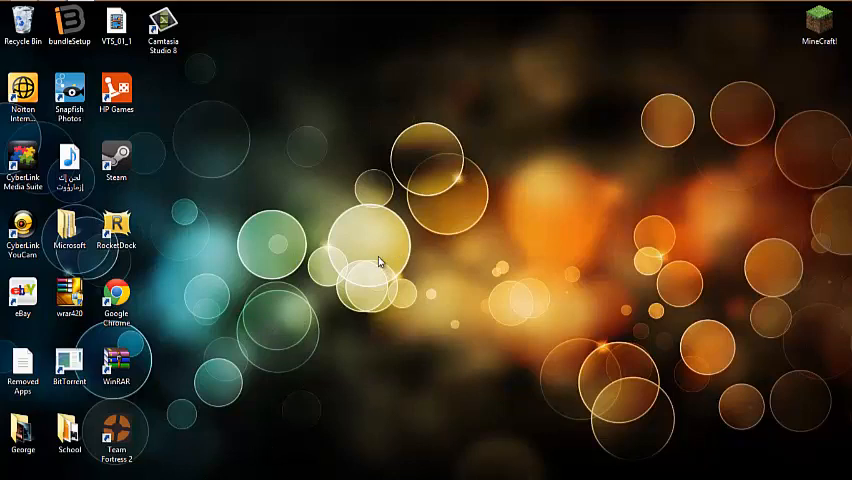
click(116, 232)
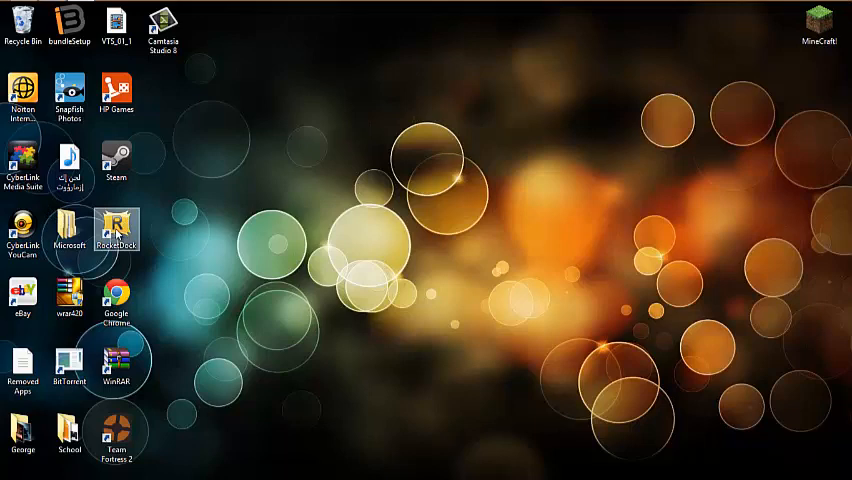
mouse_move(256, 6)
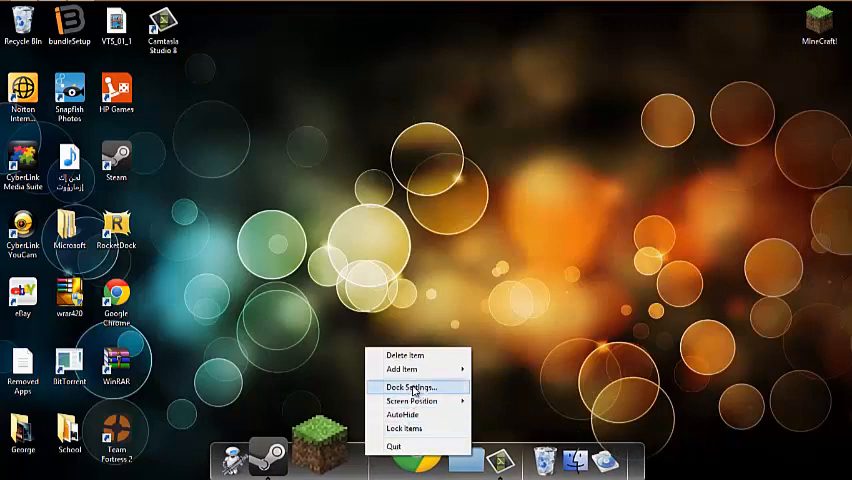
In Dock Settings, set Icons quality to High Quality (Slower) and show the Position page.
click(408, 388)
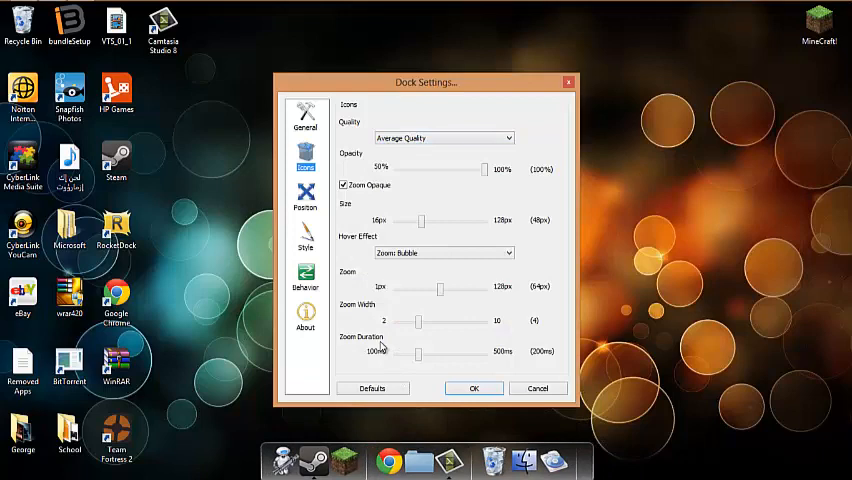
mouse_move(426, 238)
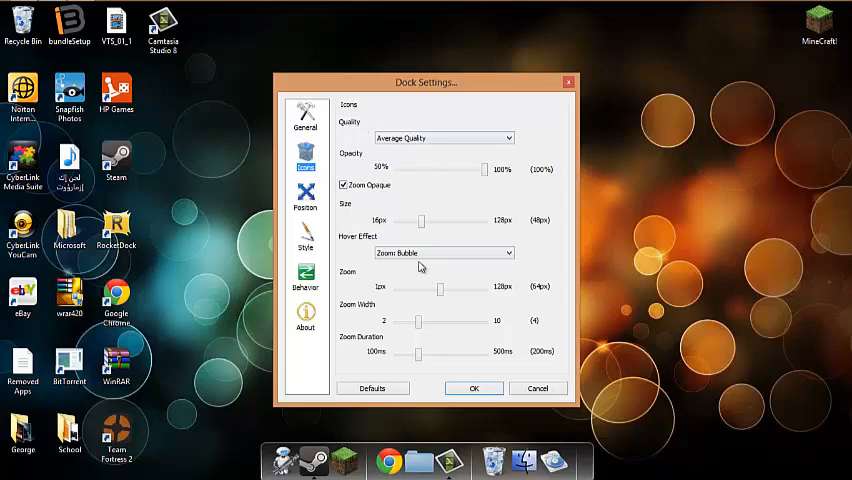
click(304, 116)
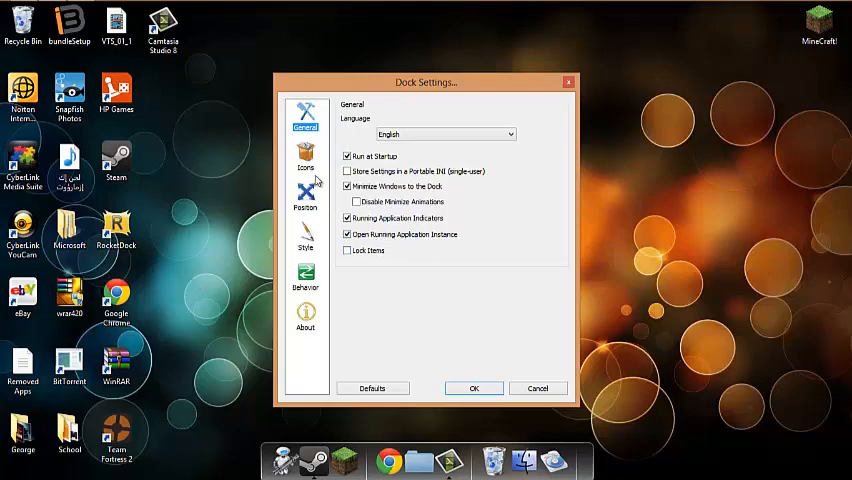
mouse_move(340, 120)
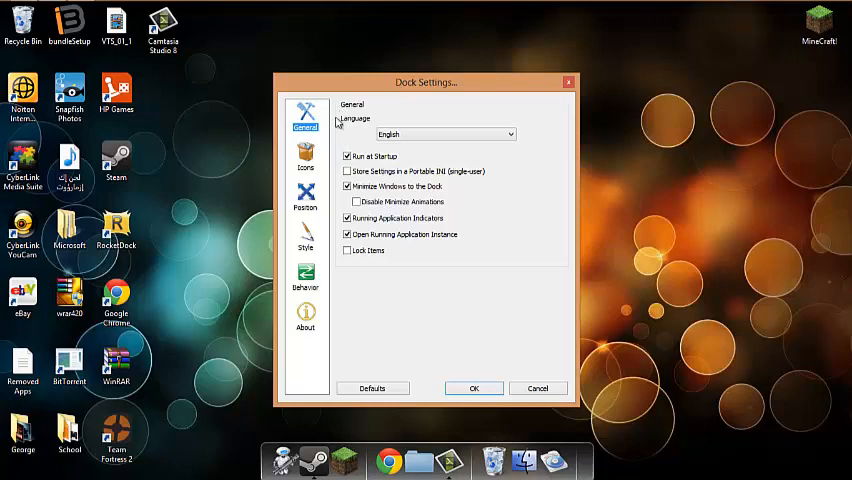
click(304, 156)
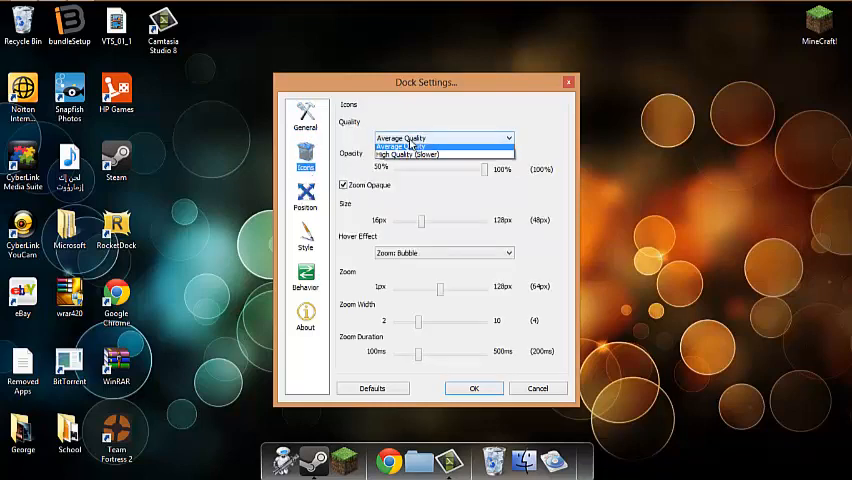
click(430, 156)
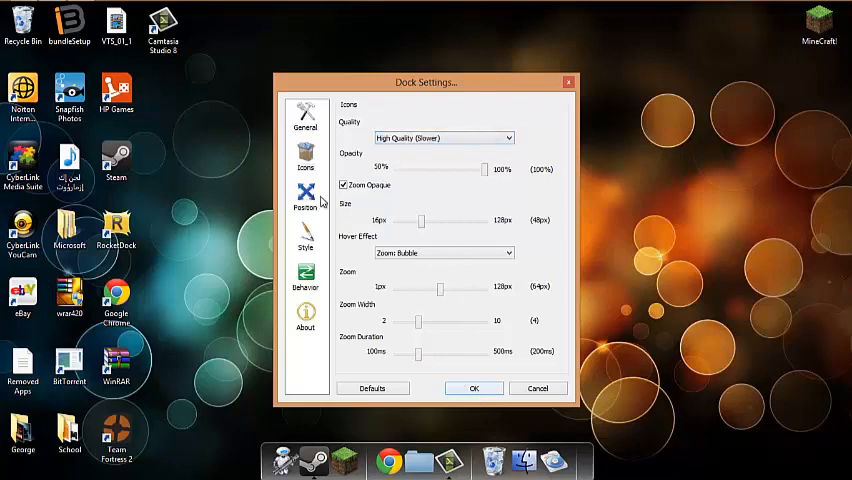
click(304, 196)
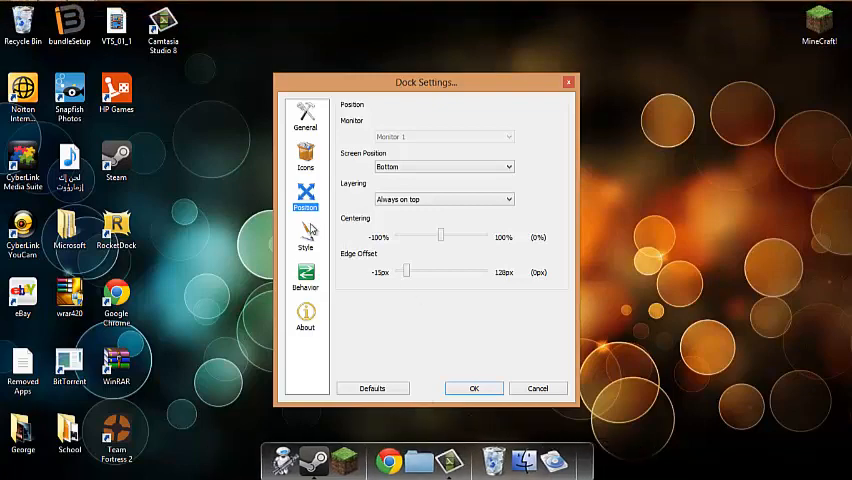
On the Style page, adjust the Mac-OS-X-Leopard-1 theme's opacity slider.
click(304, 240)
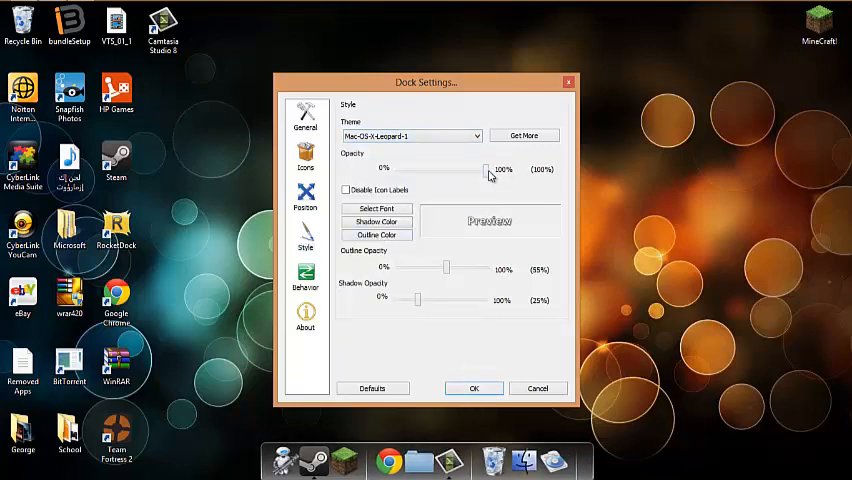
drag(488, 168, 398, 168)
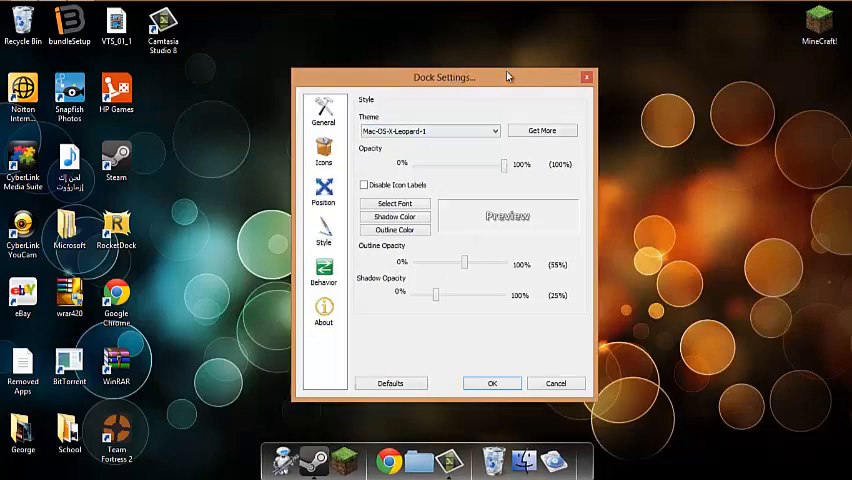
drag(444, 76, 652, 56)
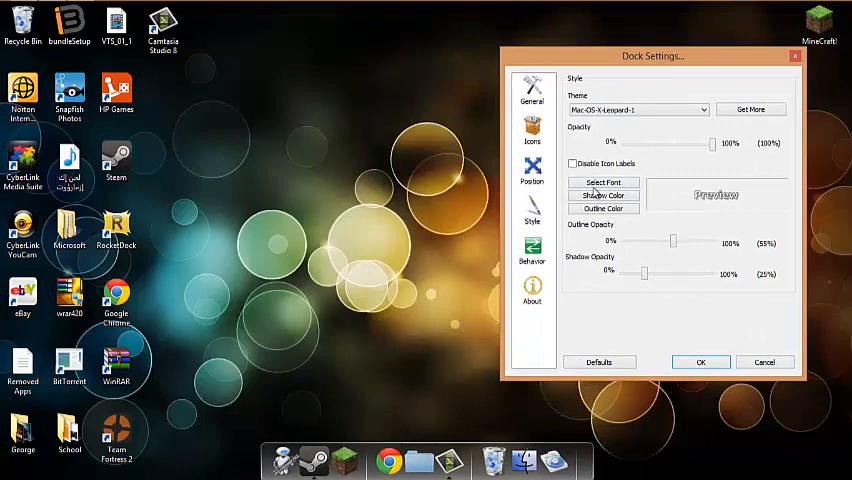
Set the icon label font to Comic Sans MS via the Font dialog.
click(604, 182)
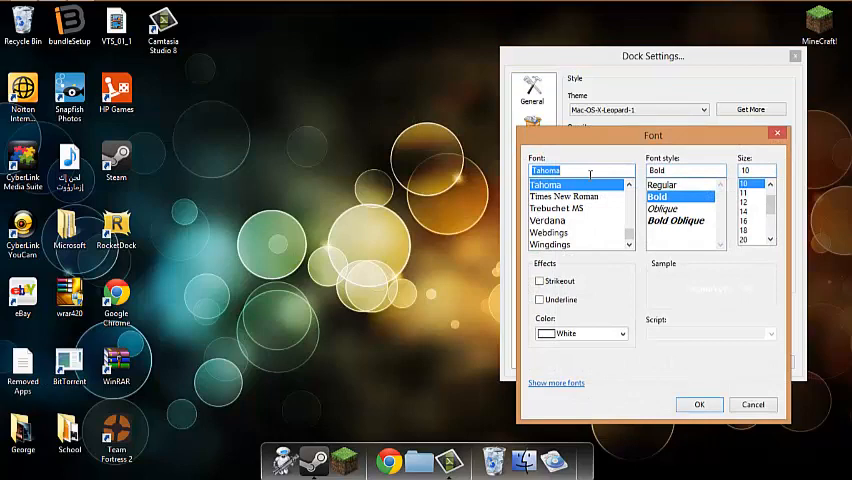
text(c)
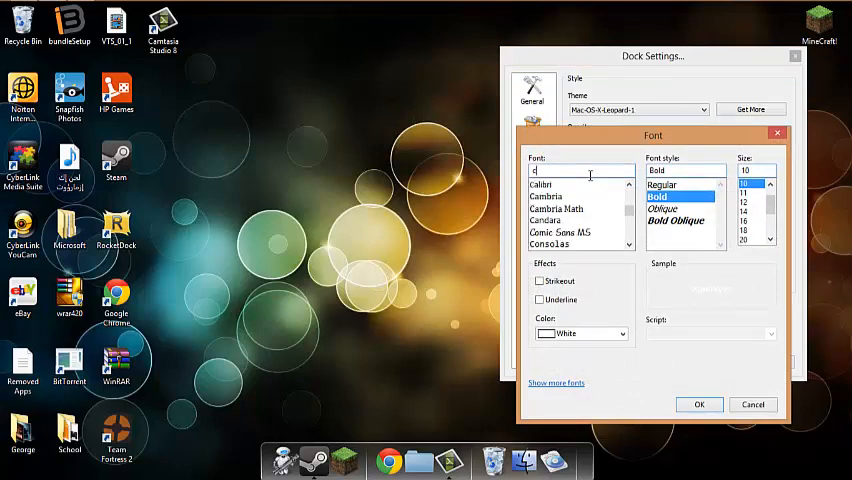
click(560, 232)
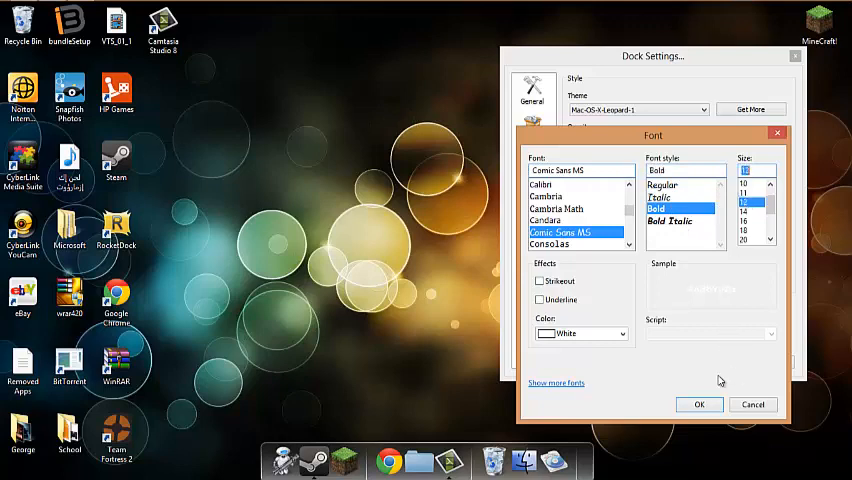
click(700, 404)
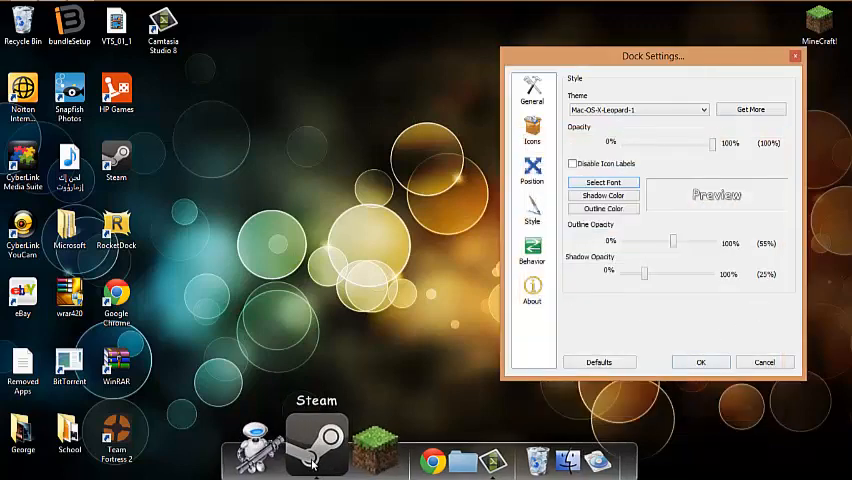
mouse_move(544, 224)
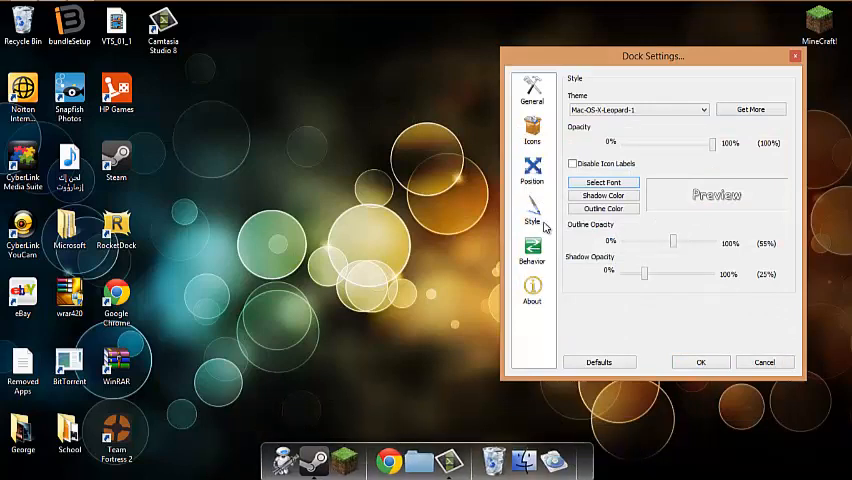
Keep Bounce as the Icon Attention Effect on the Behavior page, apply it, and close the Youtube folder window.
click(532, 252)
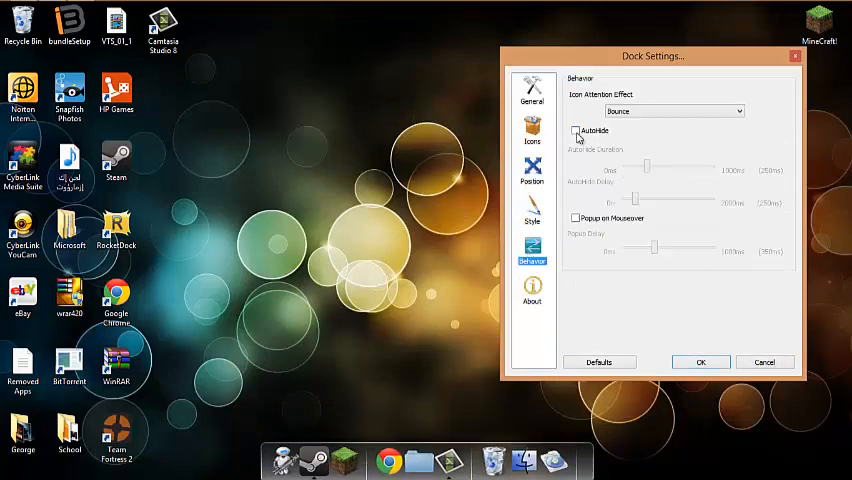
click(672, 112)
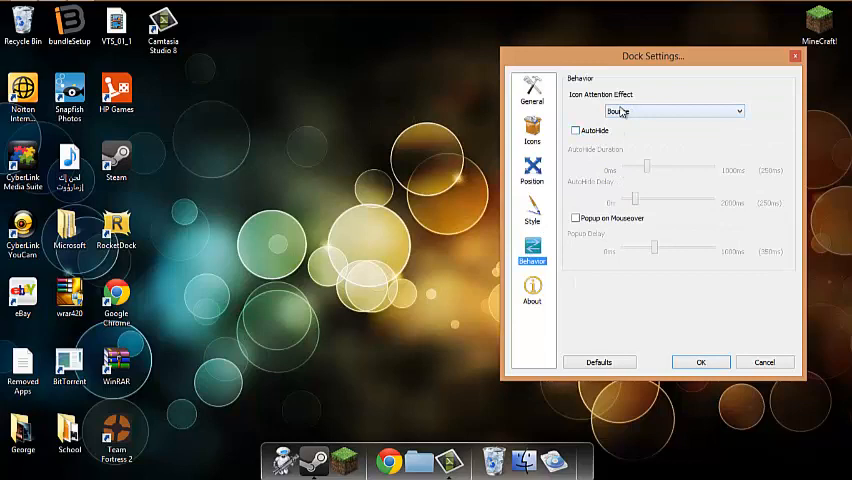
click(672, 112)
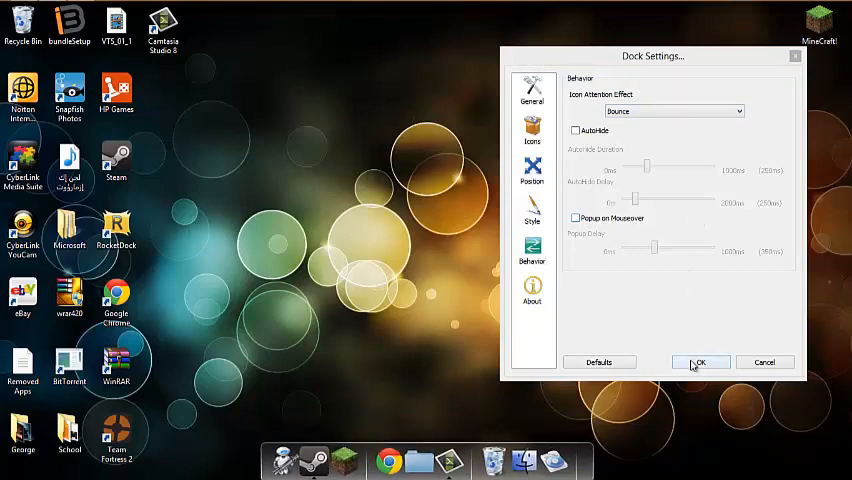
click(700, 362)
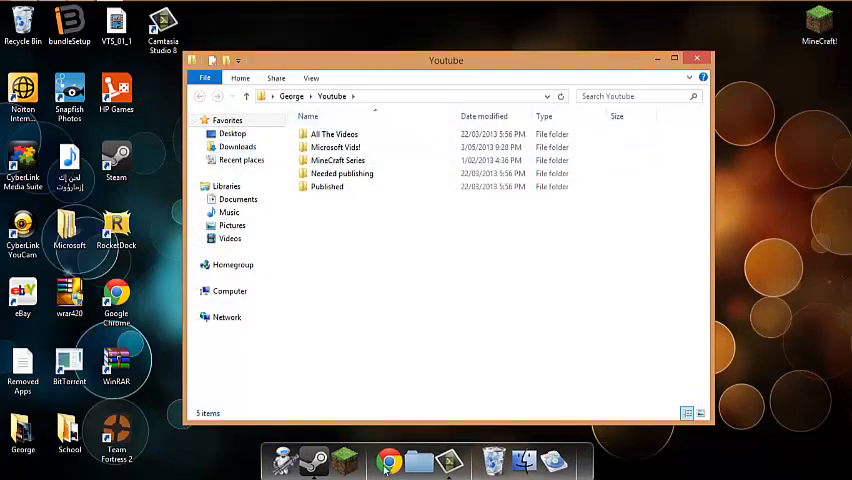
click(696, 60)
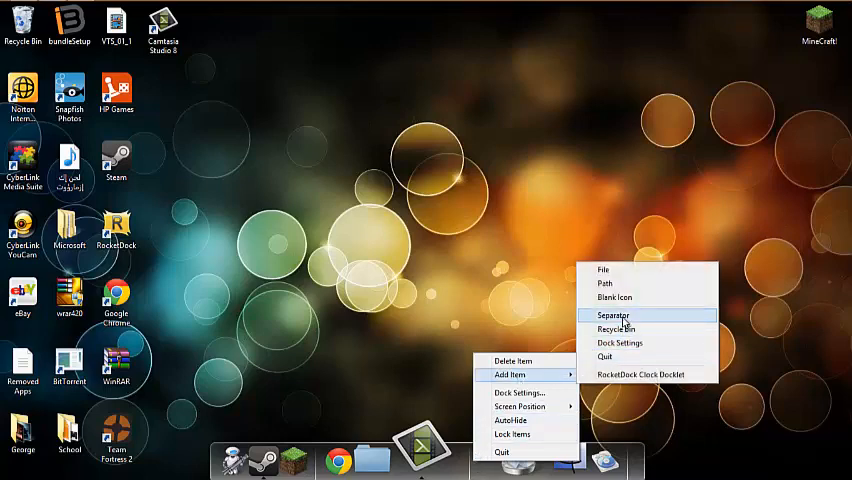
mouse_move(620, 284)
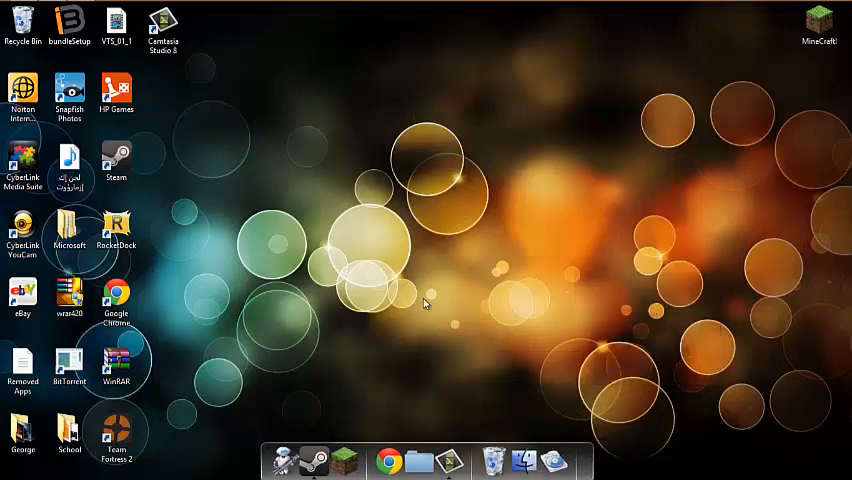
mouse_move(282, 376)
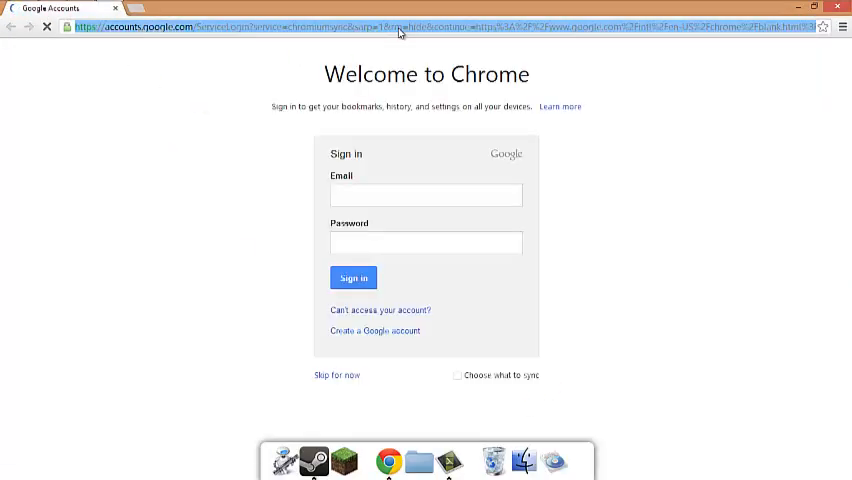
Go to skinpacks.com's Windows 8 skin packs and open the Mountain Lion Skin Pack page.
text(skinpacks.com)
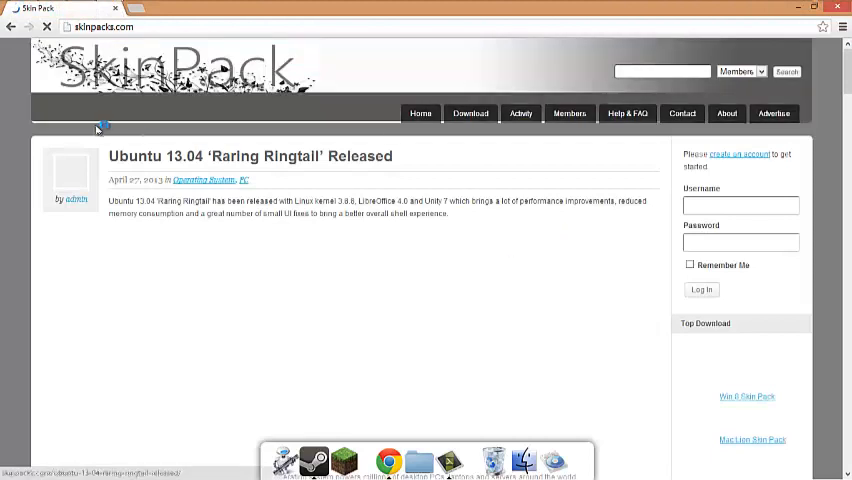
click(470, 112)
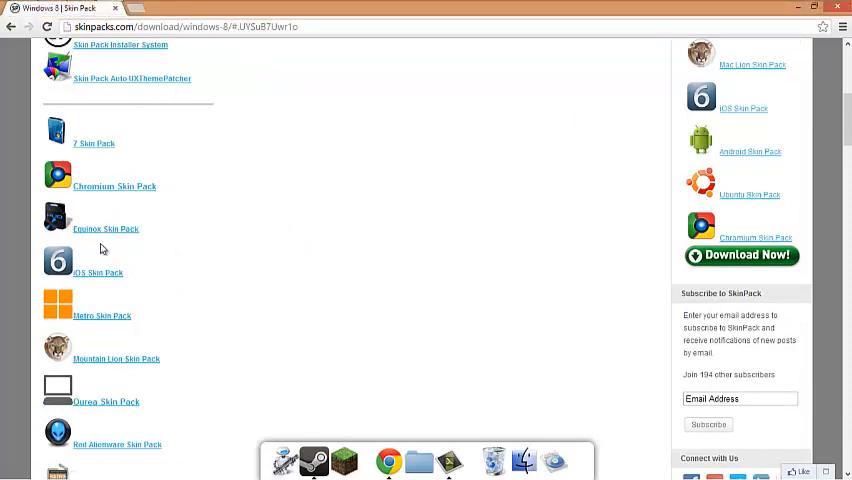
mouse_move(118, 364)
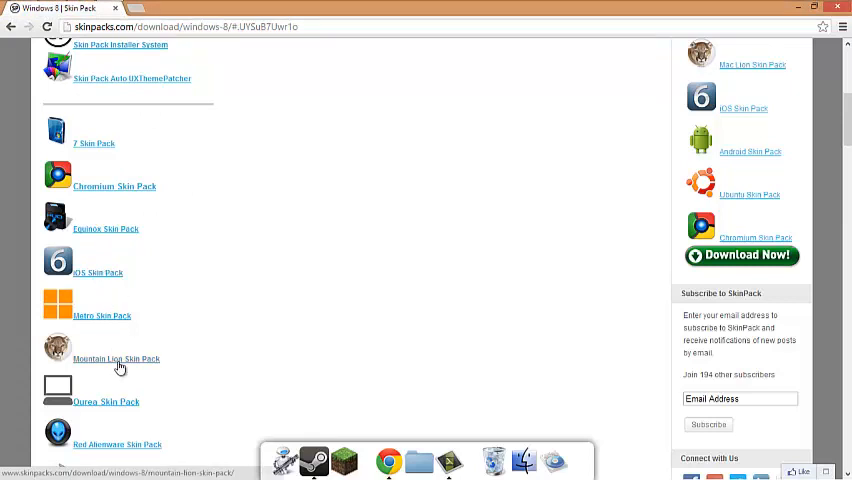
click(116, 358)
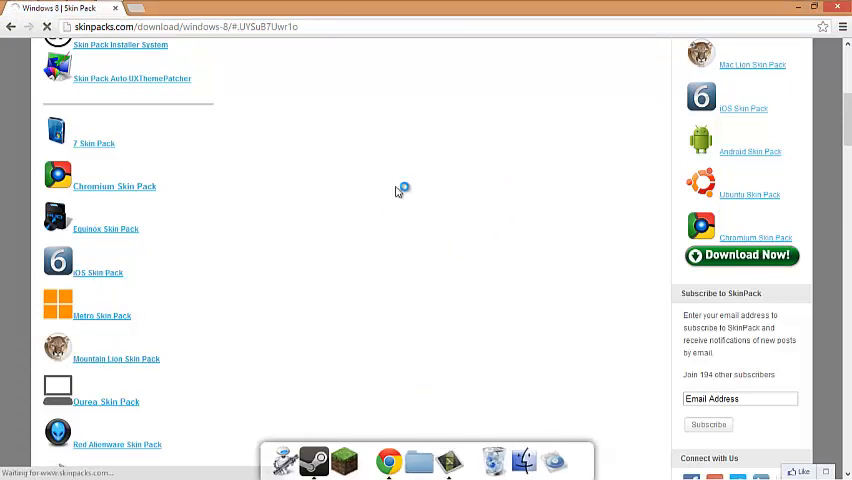
click(116, 360)
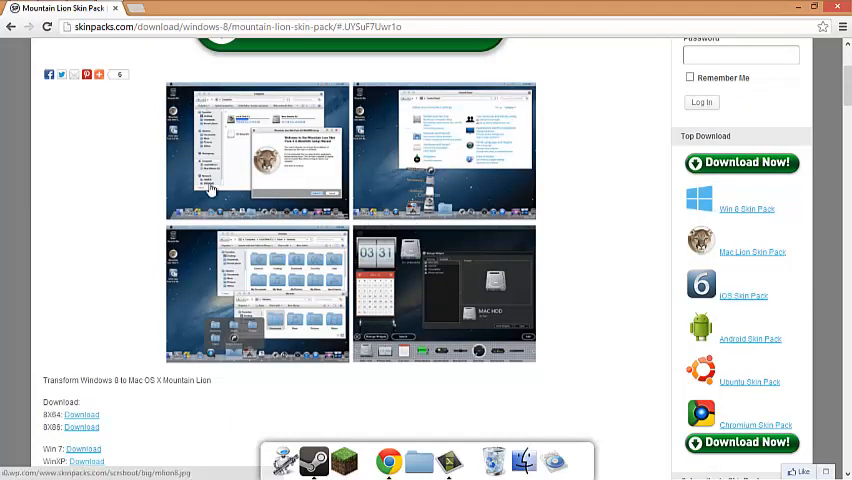
mouse_move(330, 196)
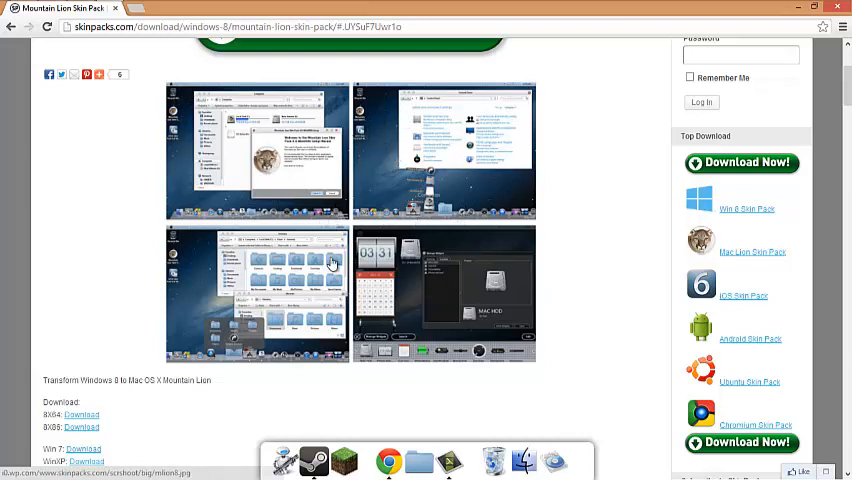
mouse_move(410, 224)
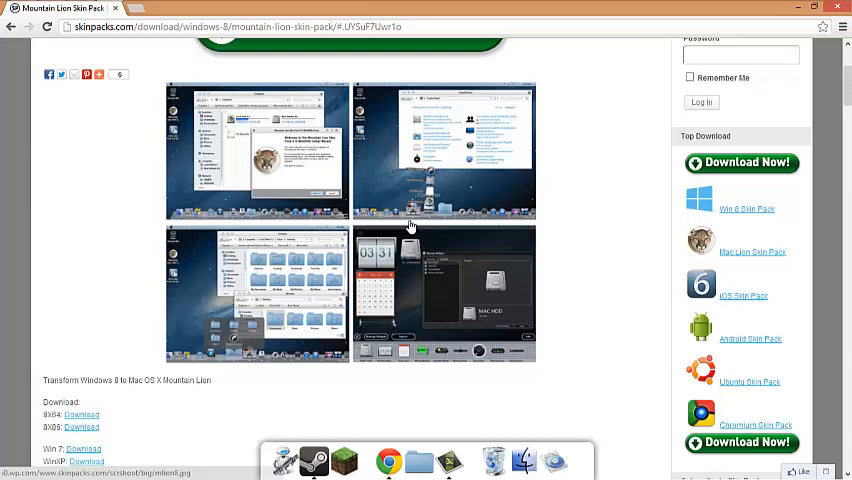
mouse_move(372, 178)
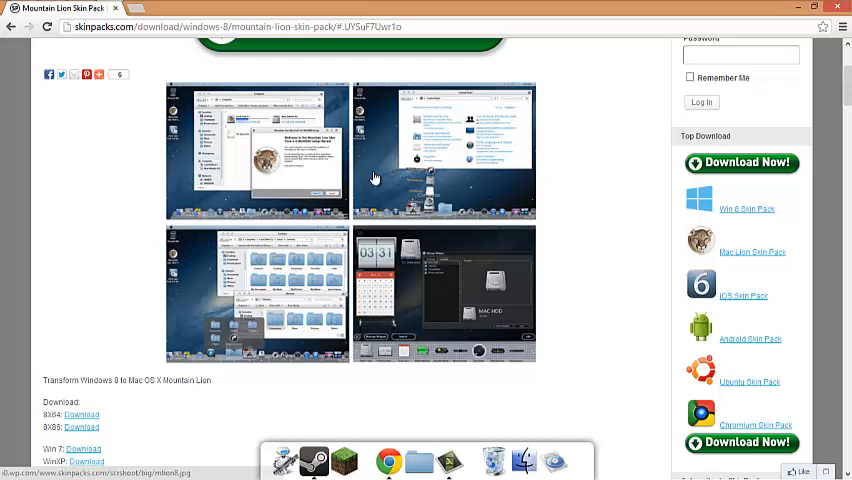
mouse_move(310, 156)
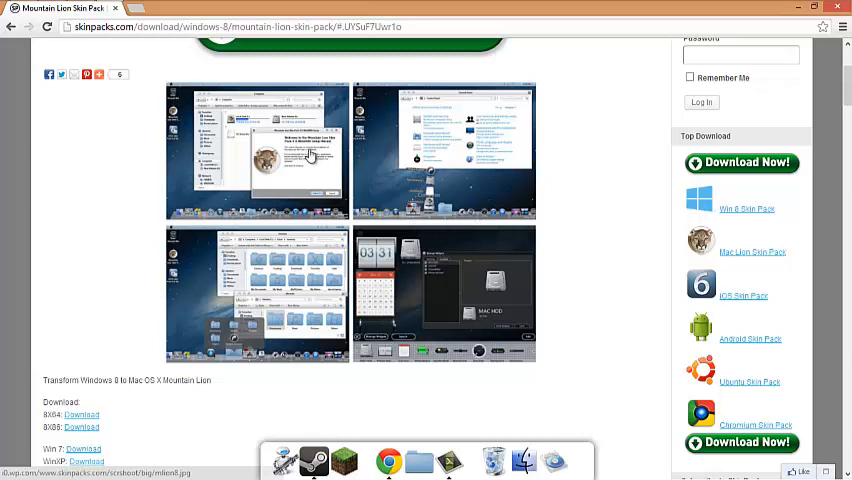
mouse_move(300, 148)
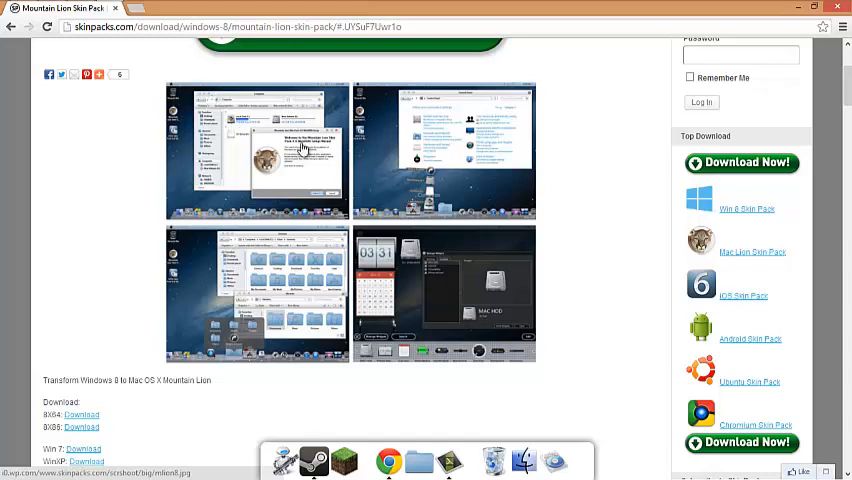
Scroll down the Mountain Lion Skin Pack page to its download links and credits.
scroll(down, 3)
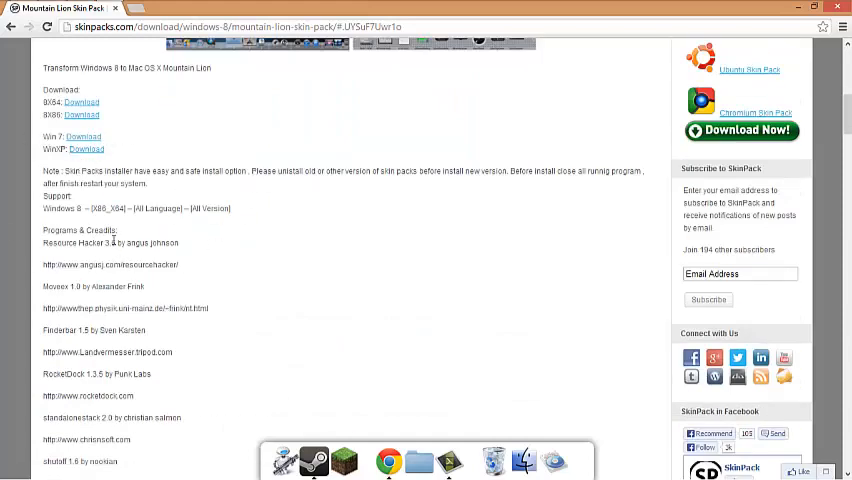
scroll(down, 3)
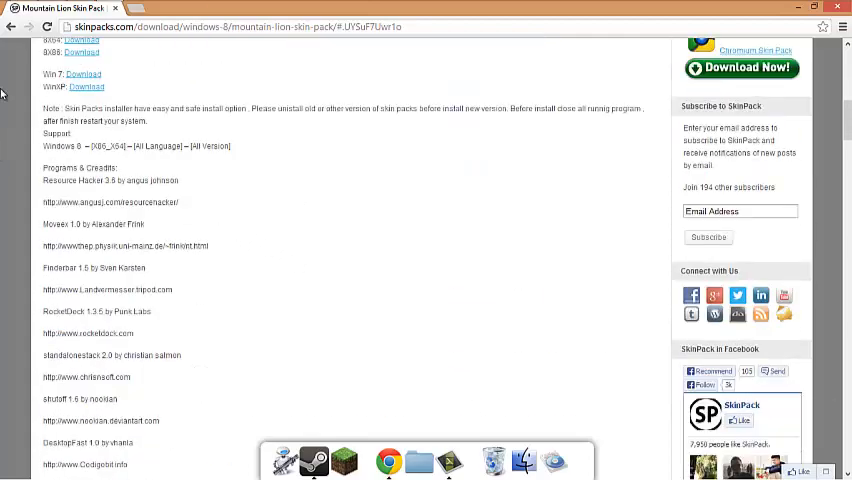
scroll(down, 3)
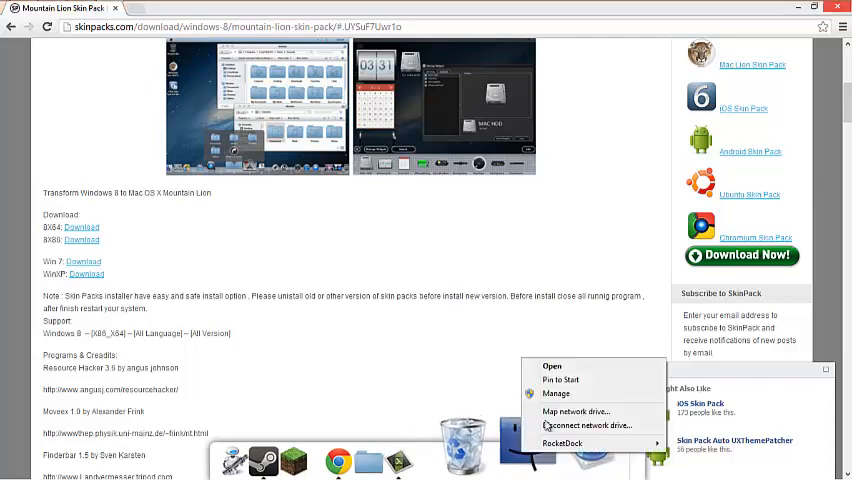
mouse_move(556, 392)
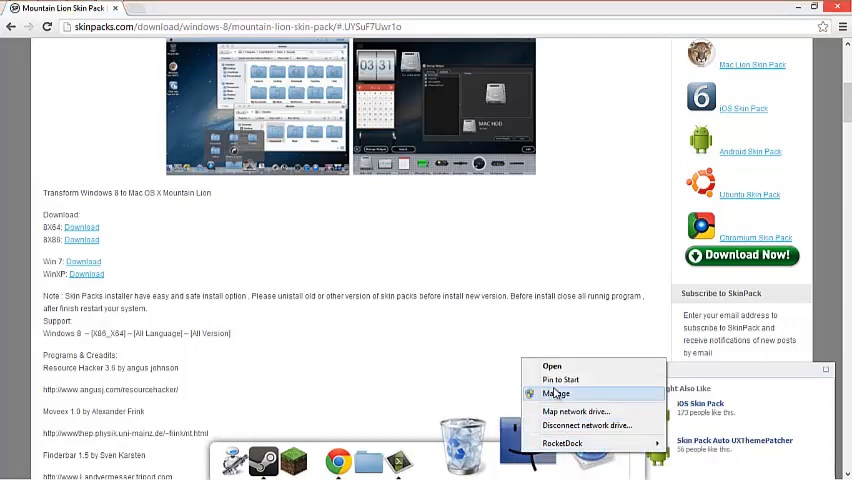
mouse_move(552, 366)
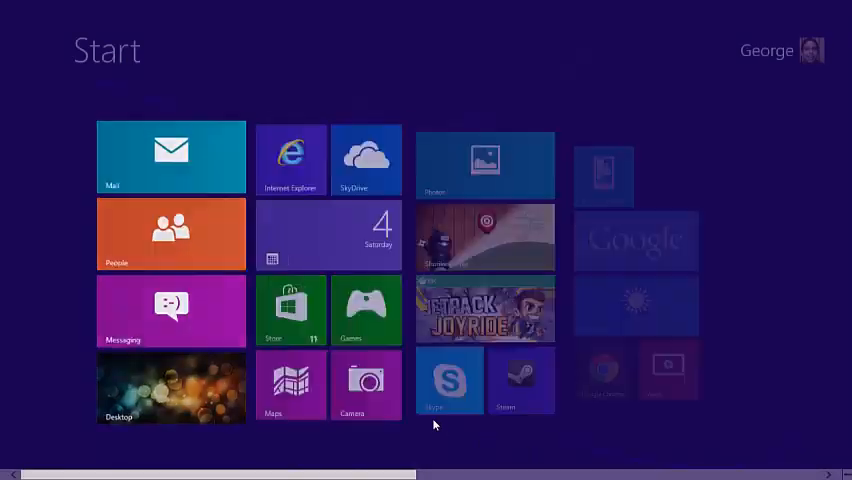
Leave the Start screen for the desktop and bring up the dock Computer icon's menu.
scroll(right, 3)
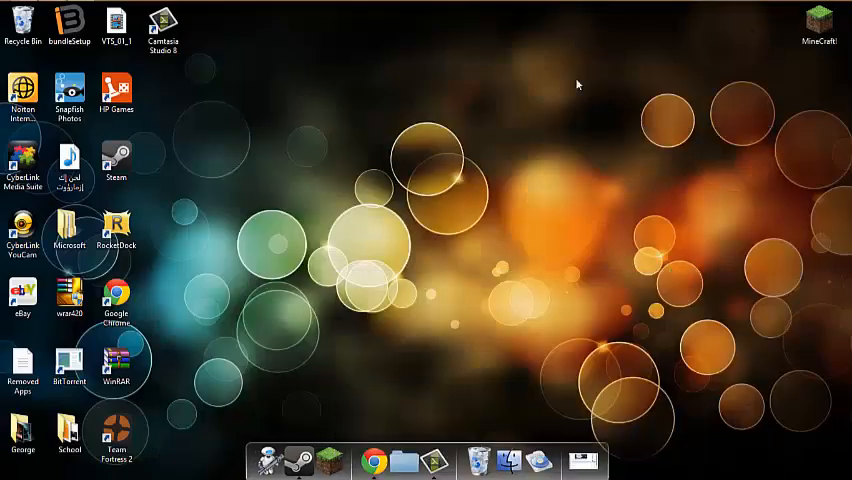
mouse_move(418, 320)
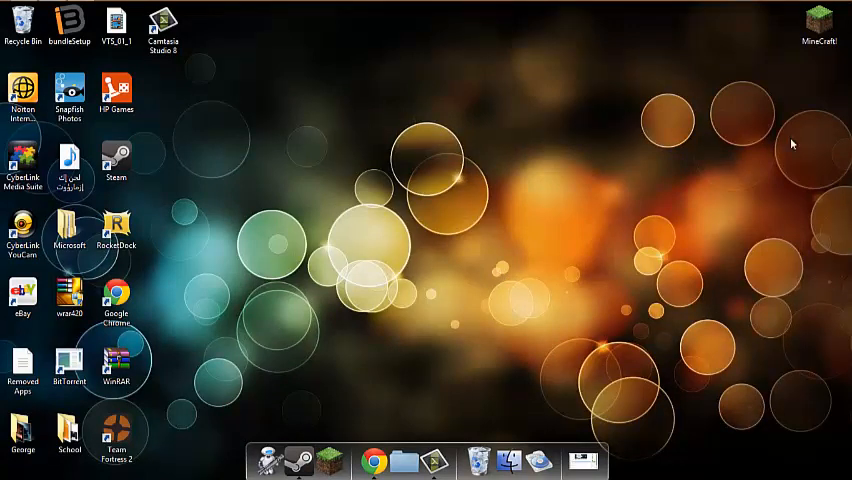
click(68, 20)
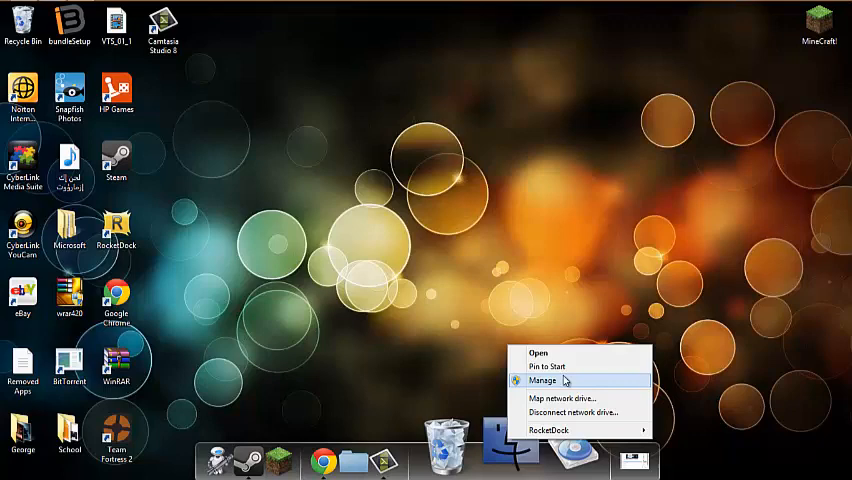
mouse_move(548, 368)
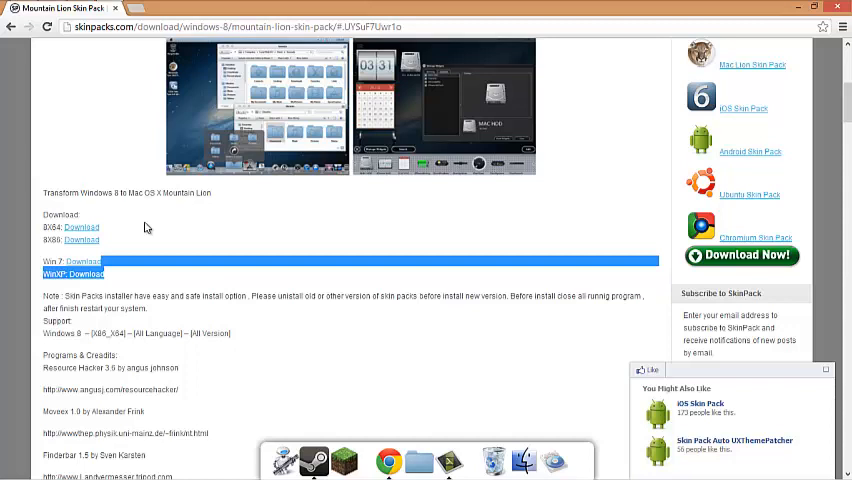
mouse_move(10, 208)
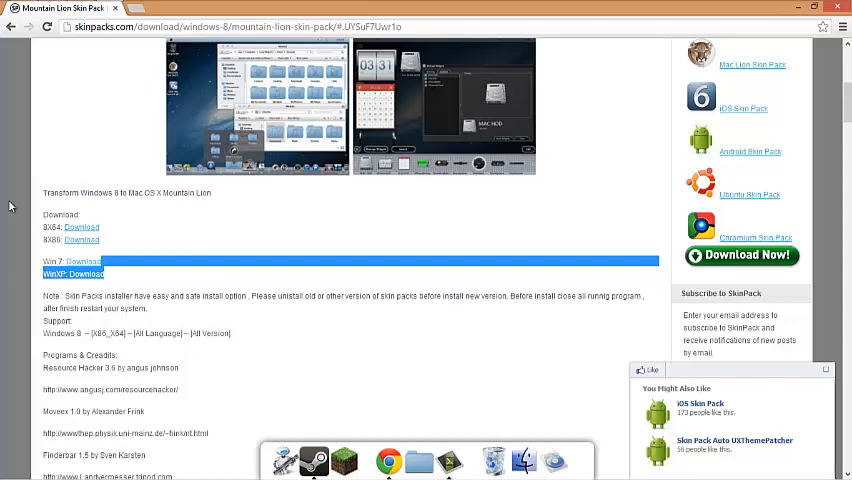
mouse_move(264, 162)
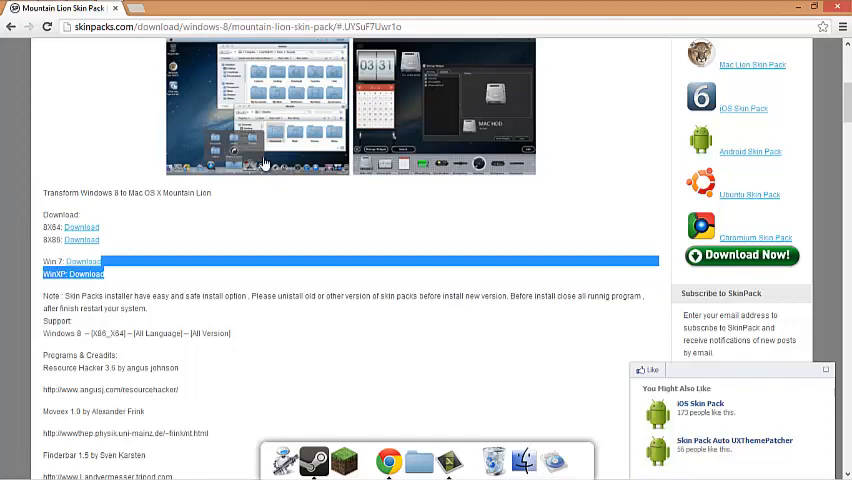
Scroll the Mountain Lion Skin Pack page around its Win8 X64 download link and requirements.
scroll(up, 3)
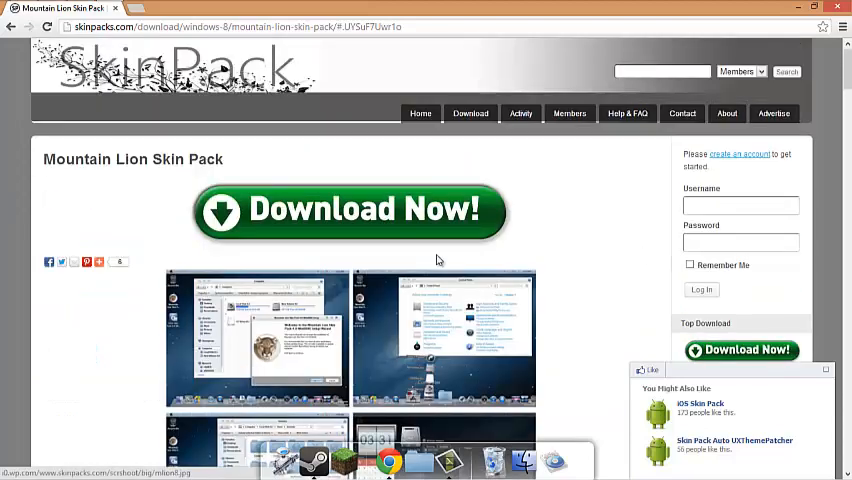
scroll(down, 3)
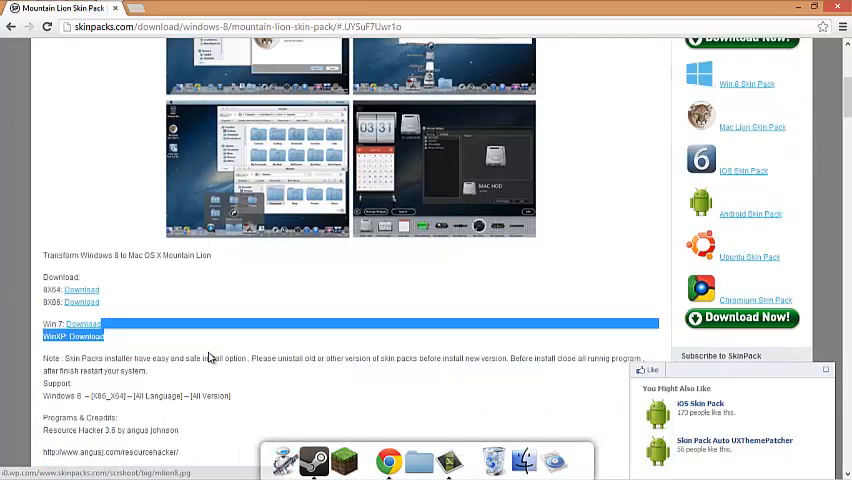
scroll(up, 3)
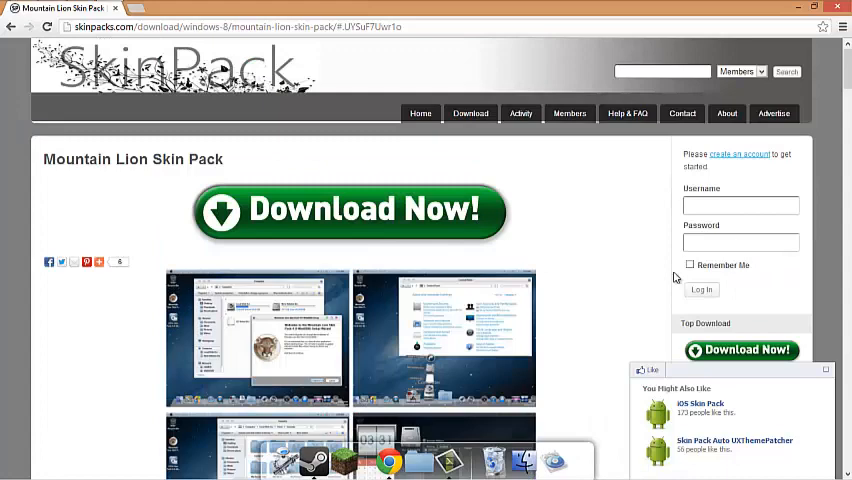
scroll(down, 3)
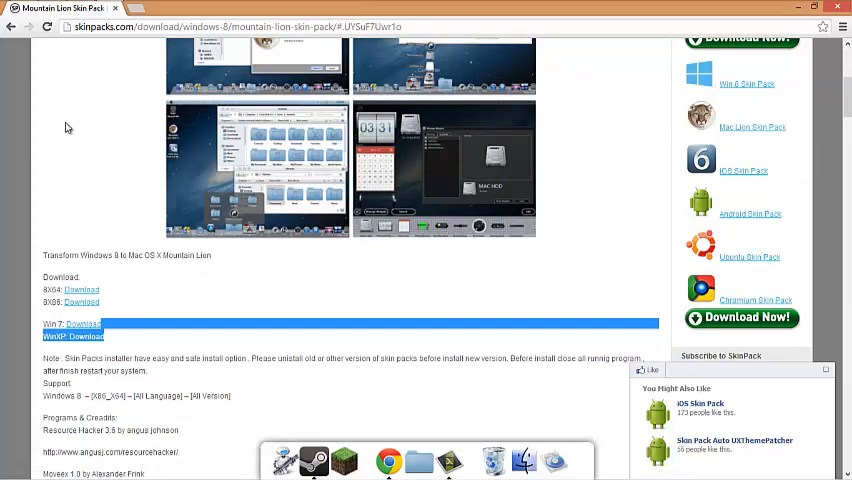
mouse_move(206, 120)
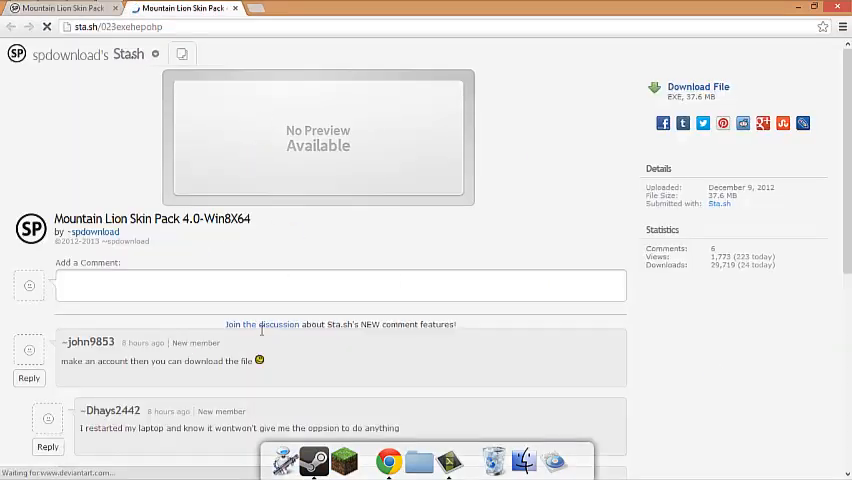
scroll(down, 3)
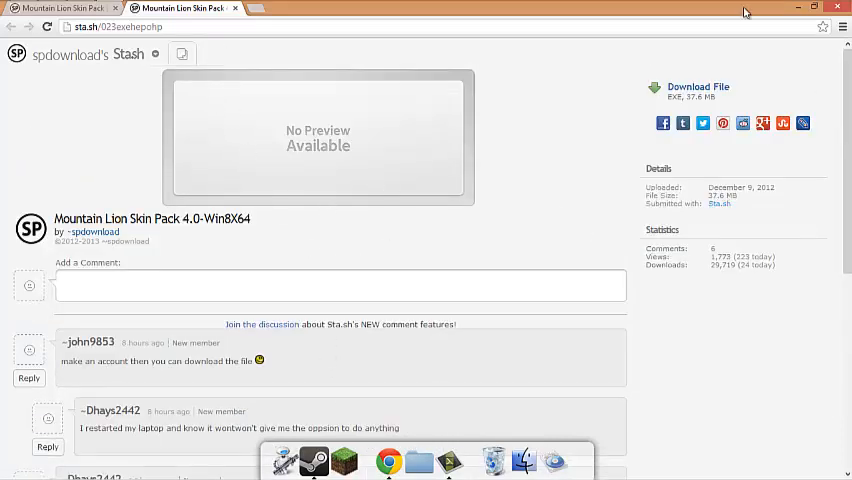
mouse_move(698, 88)
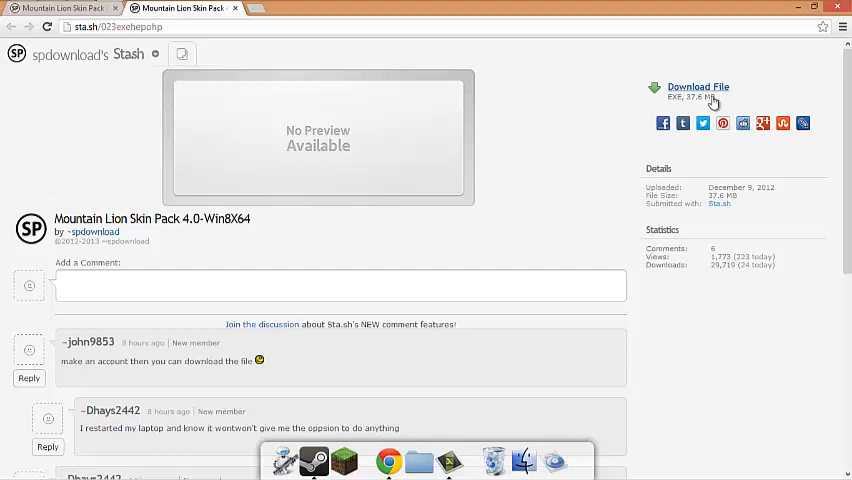
scroll(down, 3)
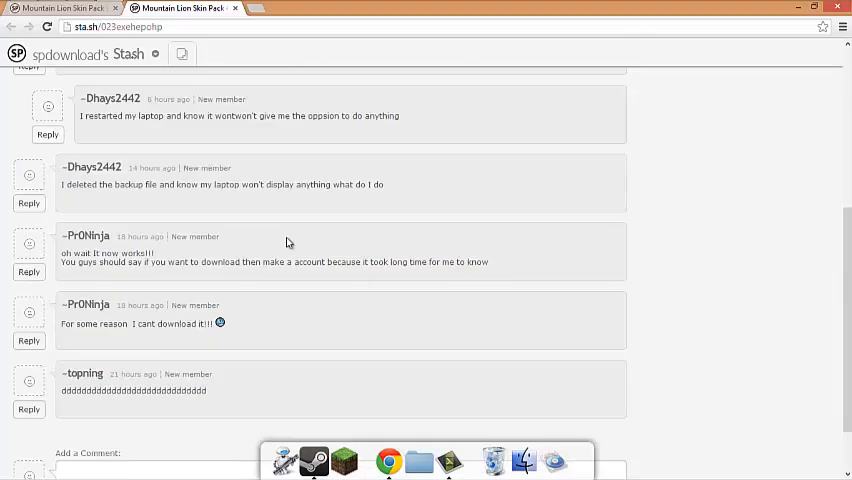
scroll(down, 3)
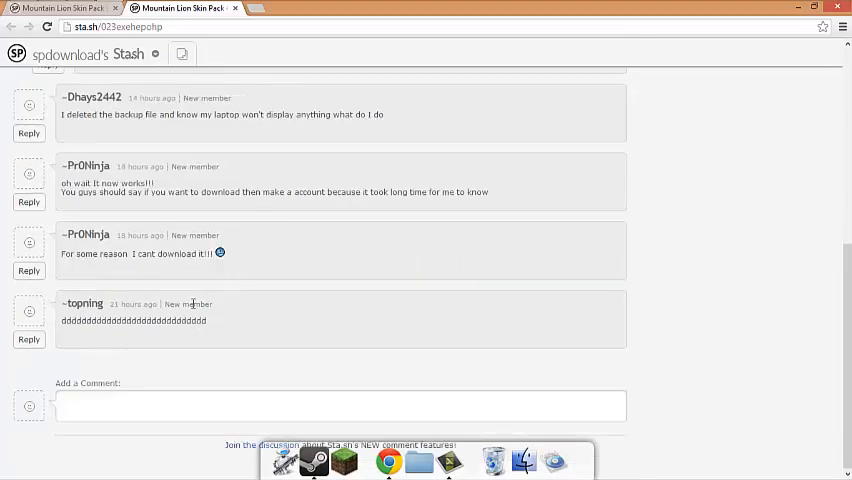
scroll(up, 3)
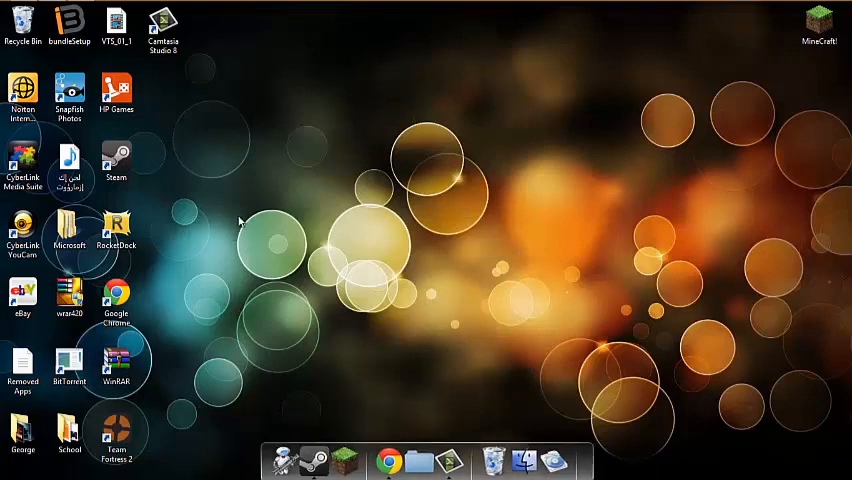
mouse_move(368, 152)
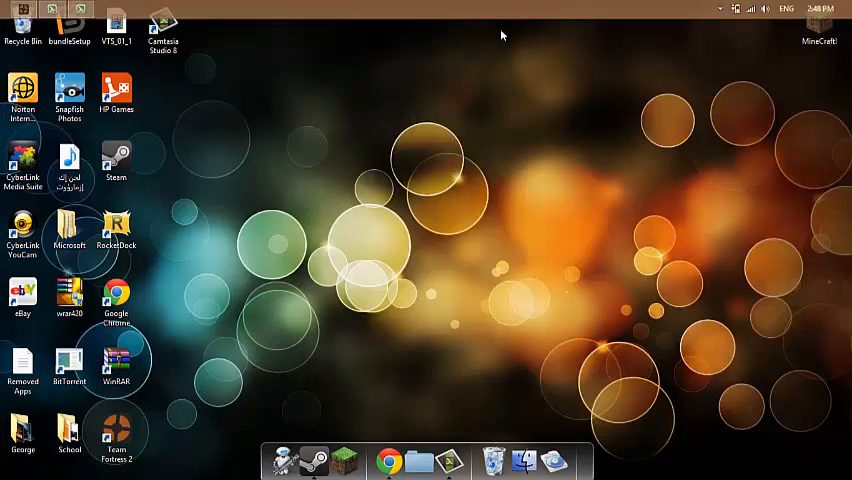
mouse_move(224, 28)
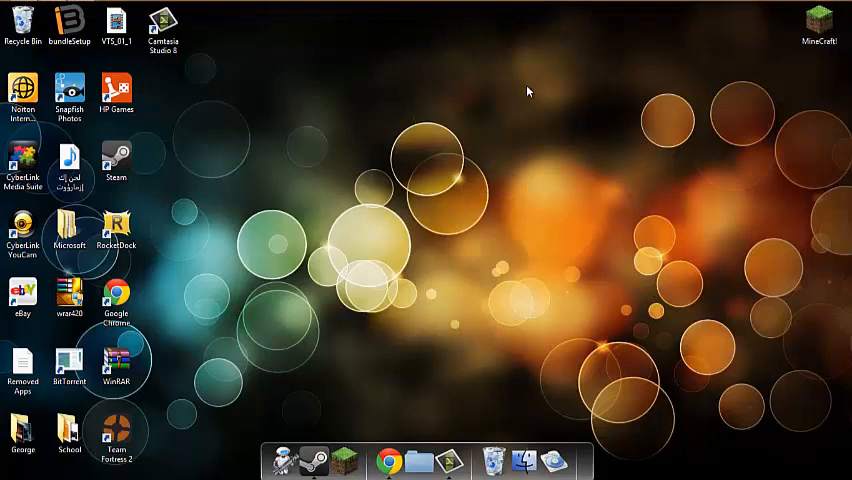
mouse_move(210, 276)
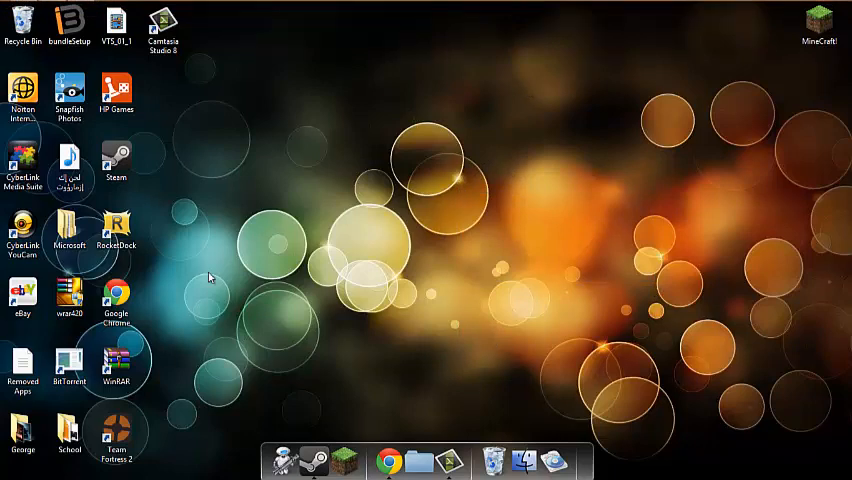
mouse_move(308, 154)
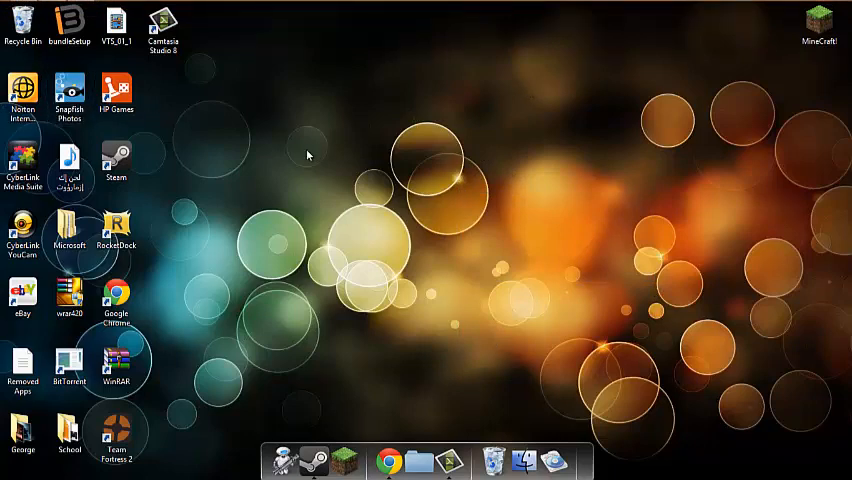
mouse_move(350, 164)
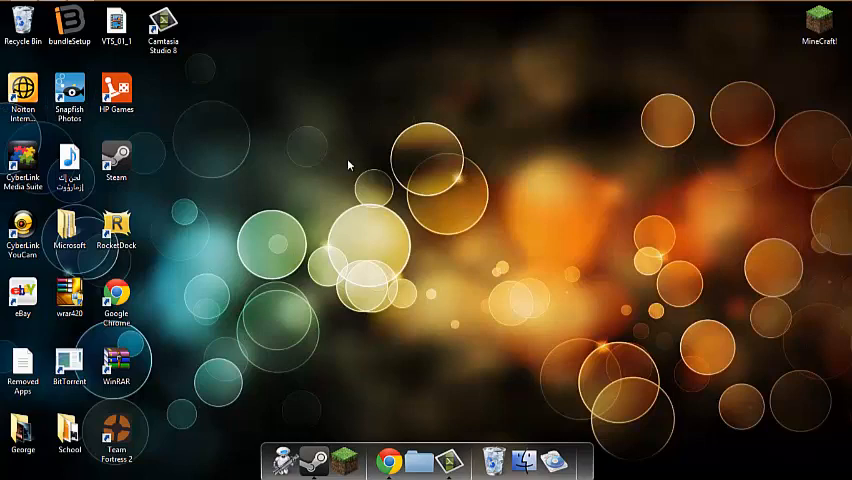
mouse_move(466, 388)
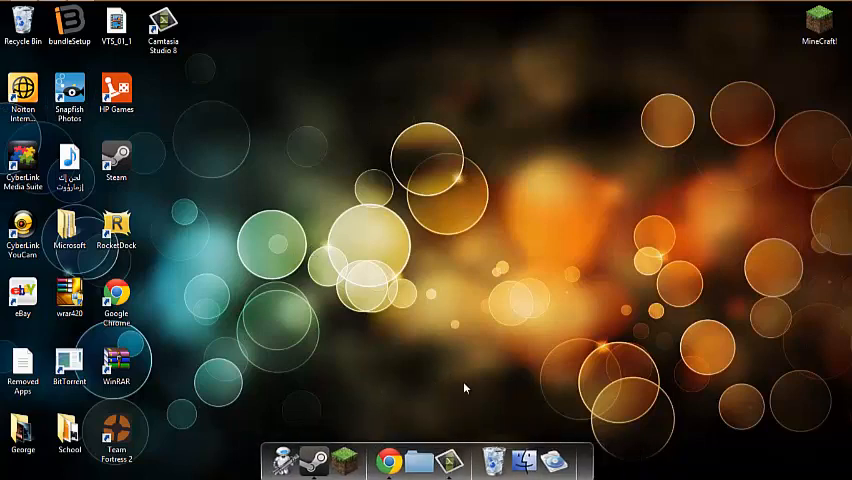
mouse_move(128, 6)
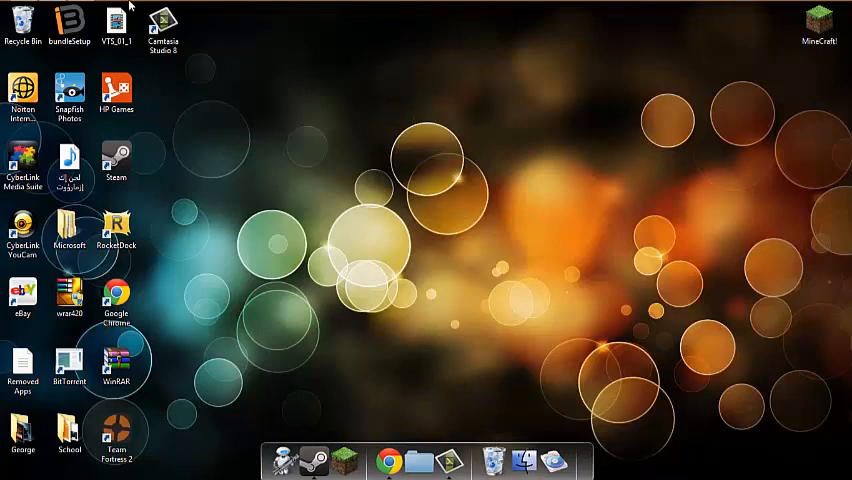